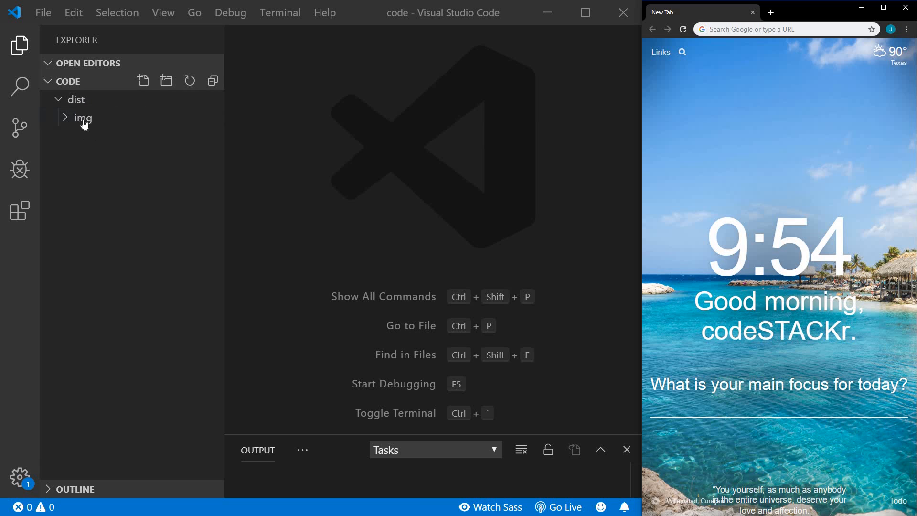
# Check that dist/img contains iphone11.png, then start a new file inside dist
pyautogui.click(83, 118)
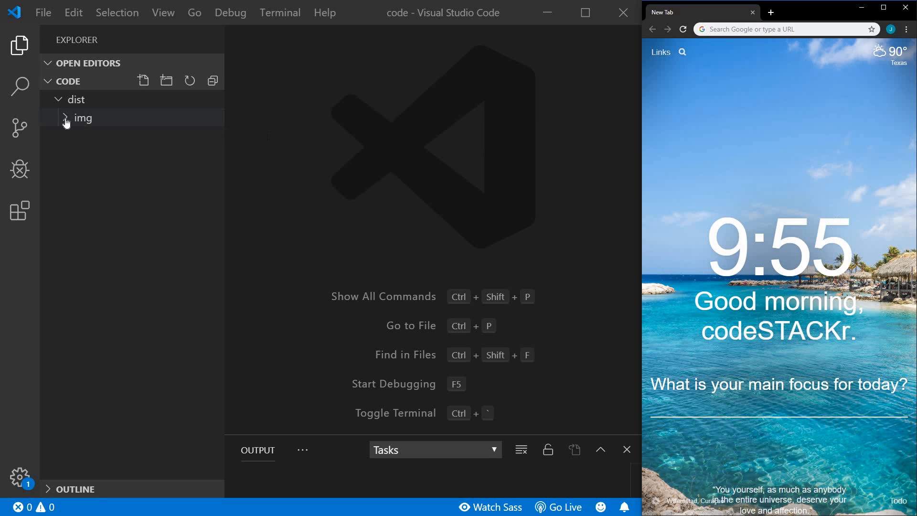
pyautogui.click(83, 117)
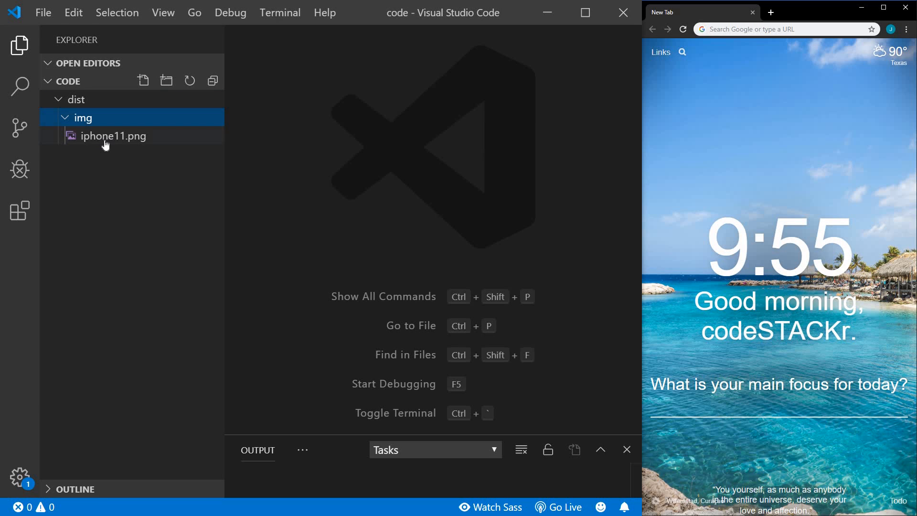
pyautogui.click(76, 99)
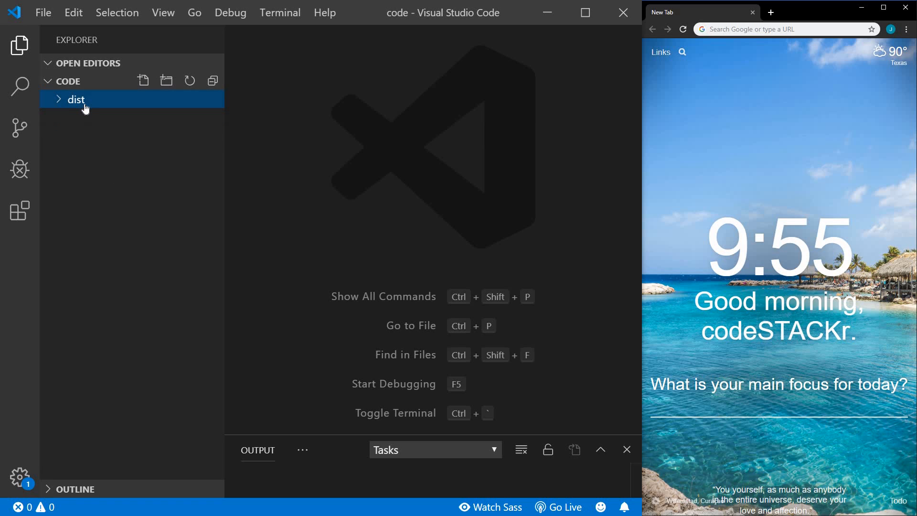
pyautogui.click(75, 99)
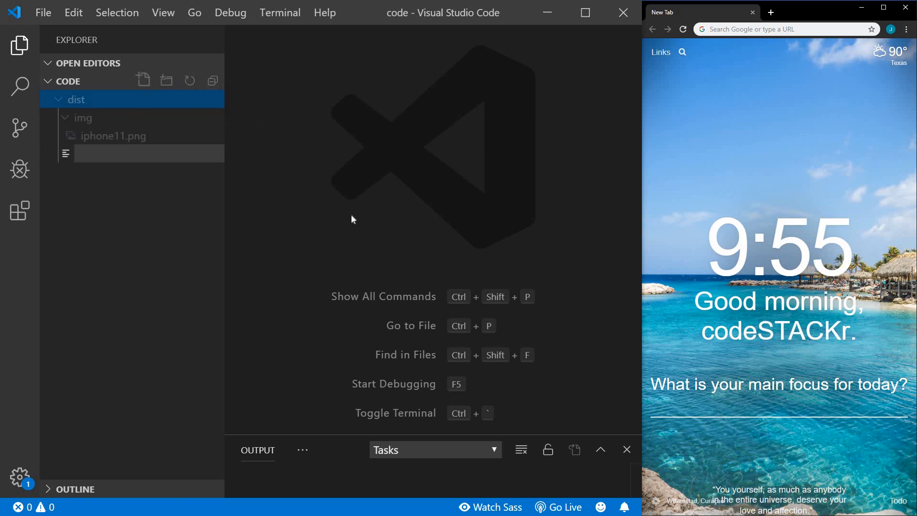
# Create index.html with a boilerplate titled 'Apple iPhone 11 Pro' linking css/style.css
pyautogui.write('index.html')
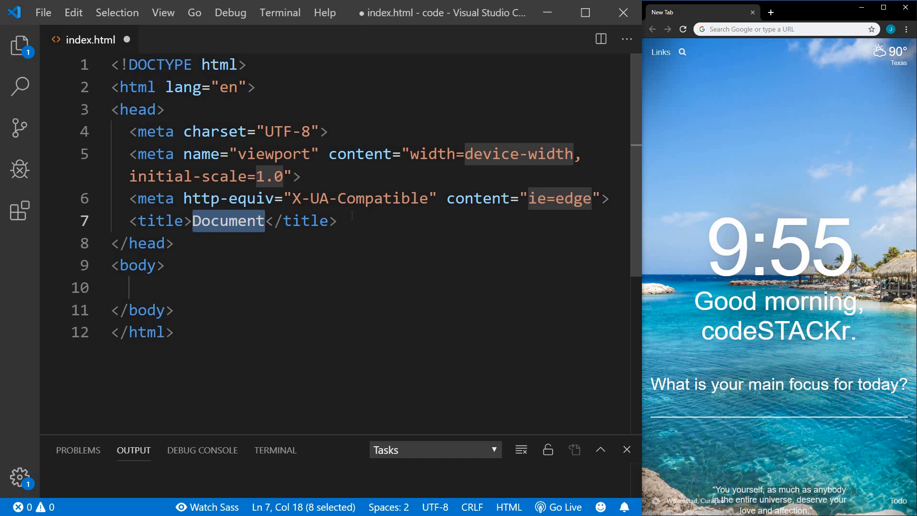
pyautogui.write('Apple iPhone 11 Pro')
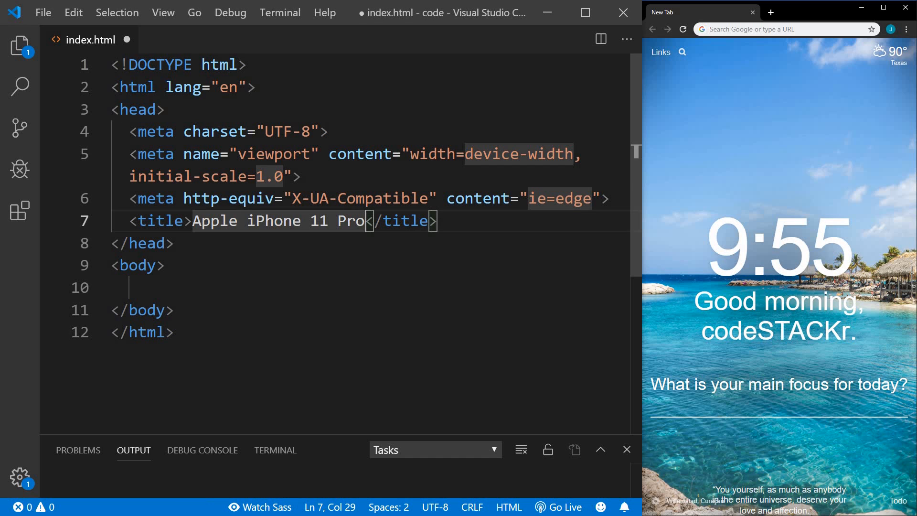
pyautogui.write('<link rel="stylesheet" href="css/style.css">')
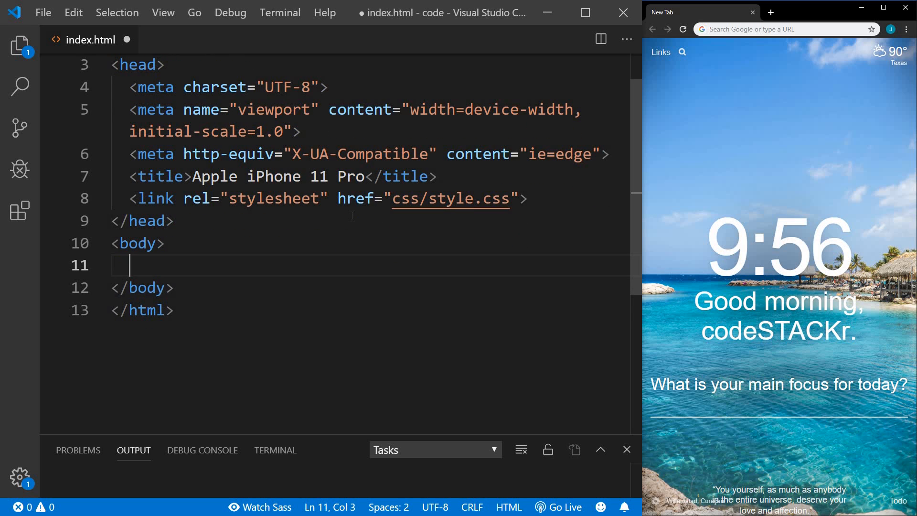
# Add a main.container holding an .imgBox with the iPhone 11 Pro image
pyautogui.write('main.cont')
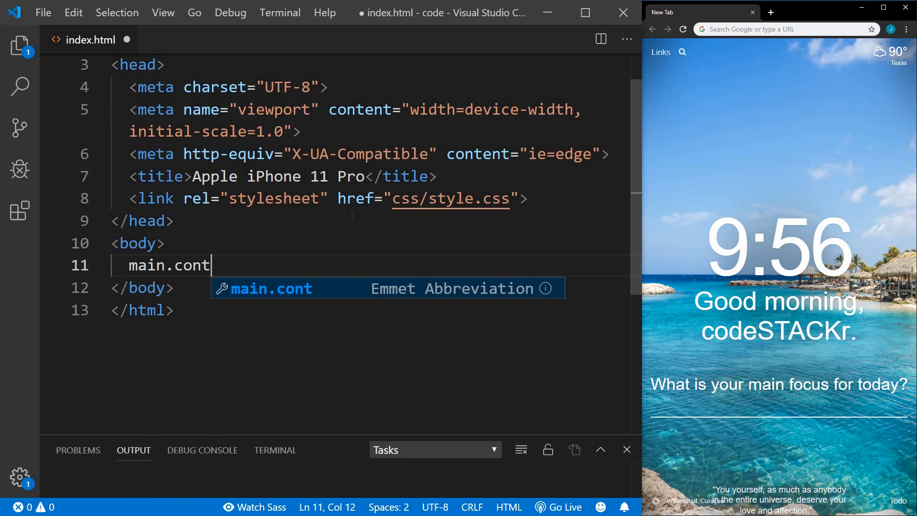
pyautogui.press('Tab')
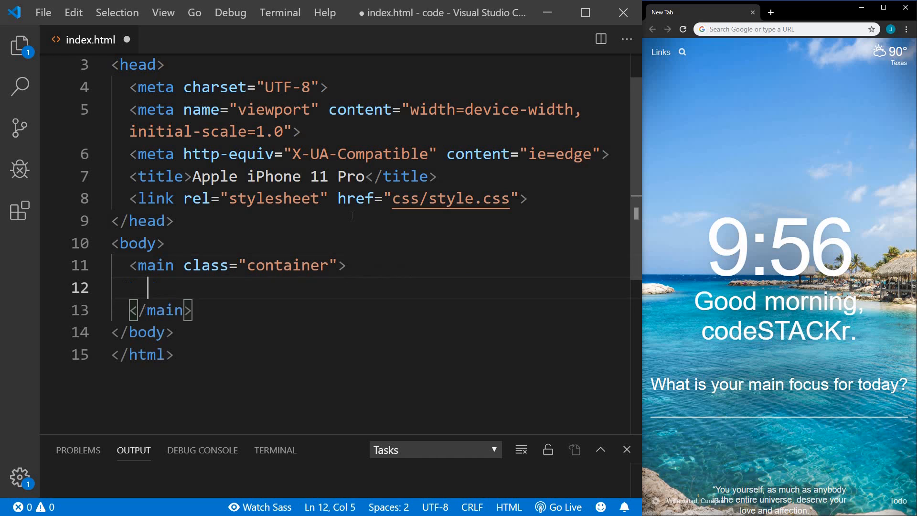
pyautogui.write('.imb')
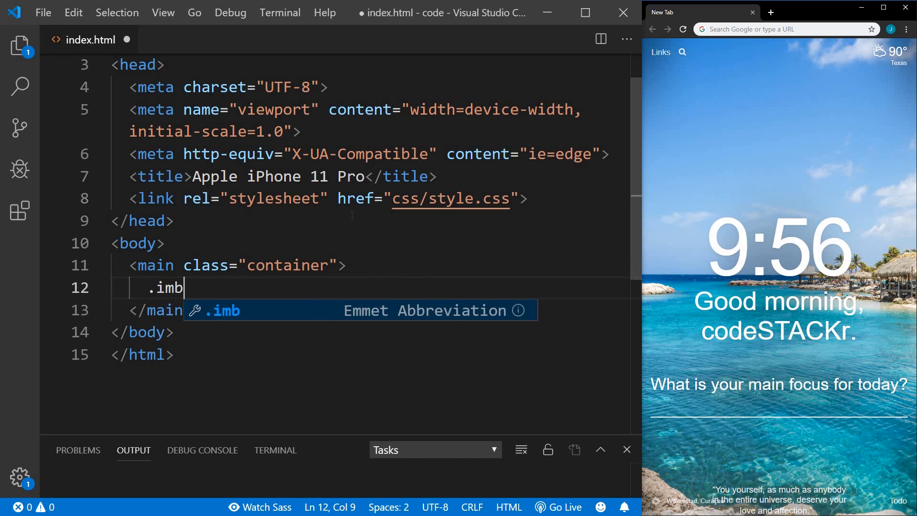
pyautogui.press('Tab')
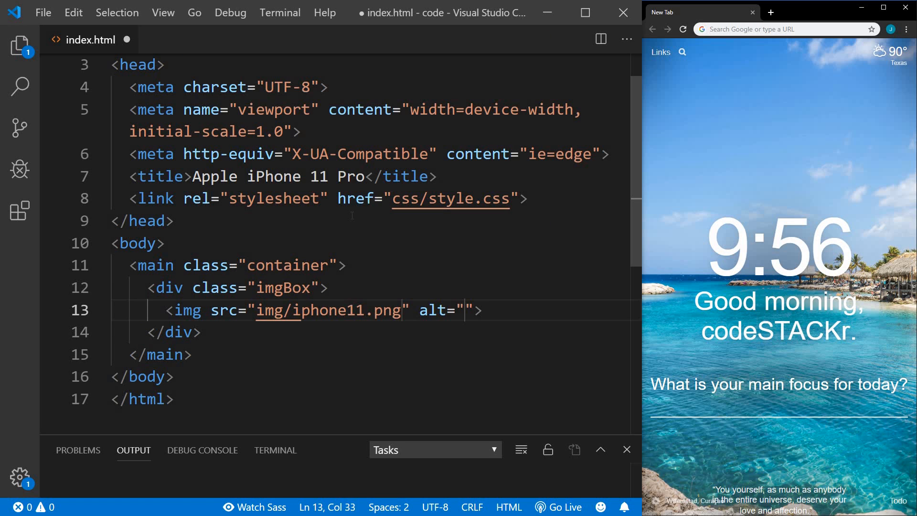
pyautogui.write('iPhone 11 Pro')
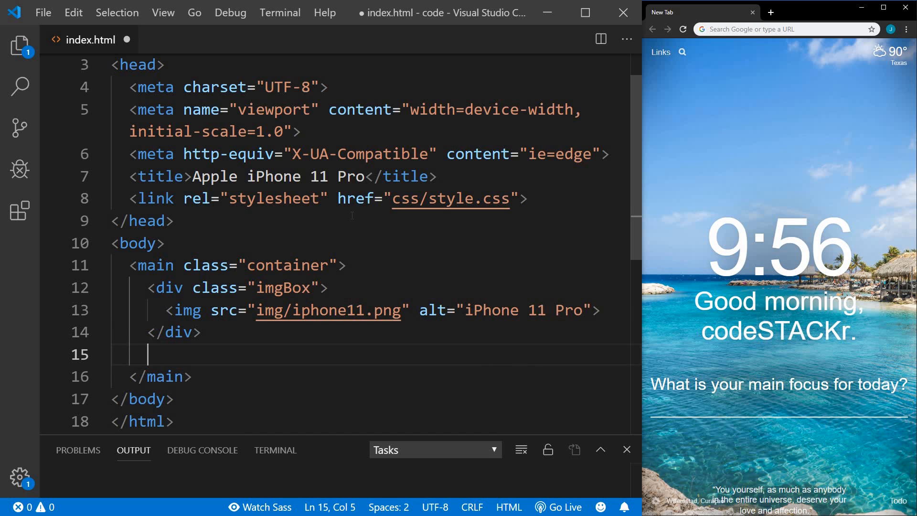
# Add the details content with heading, span, price and a 'Pre-Order Now' button
pyautogui.write('.details">')
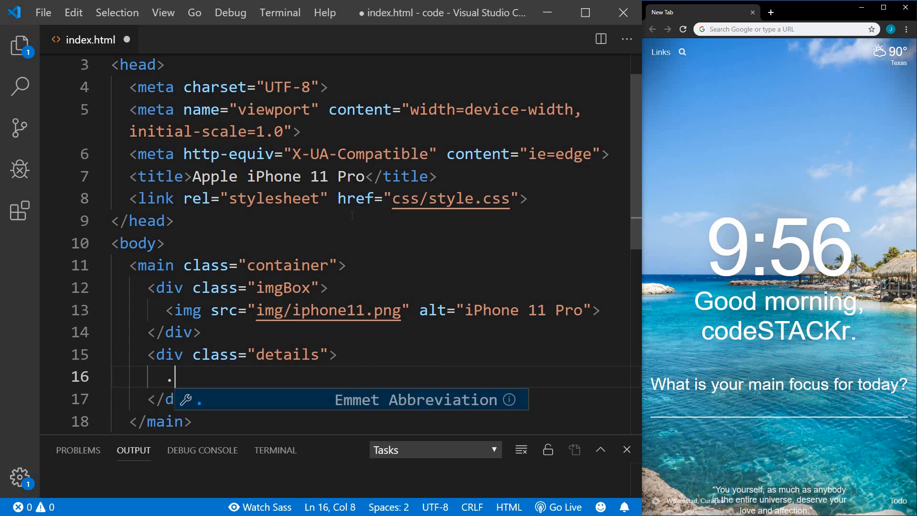
pyautogui.press('Tab')
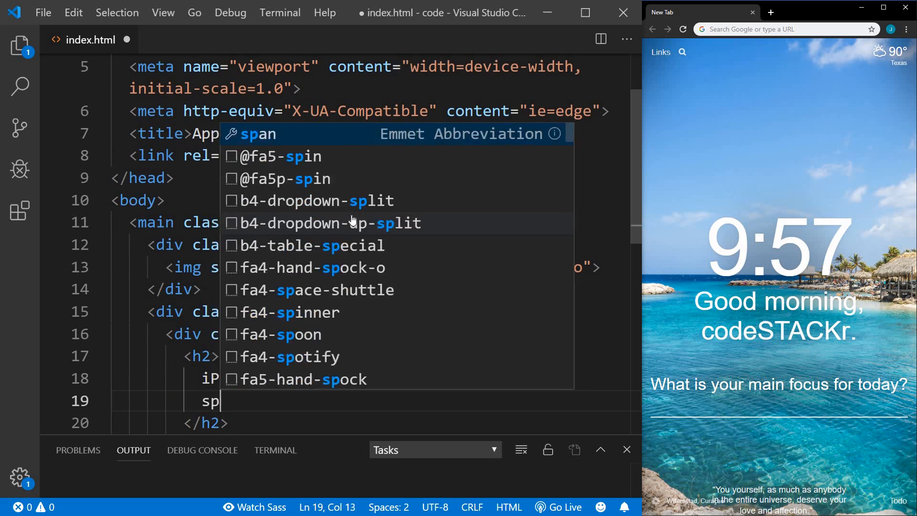
pyautogui.press('Tab')
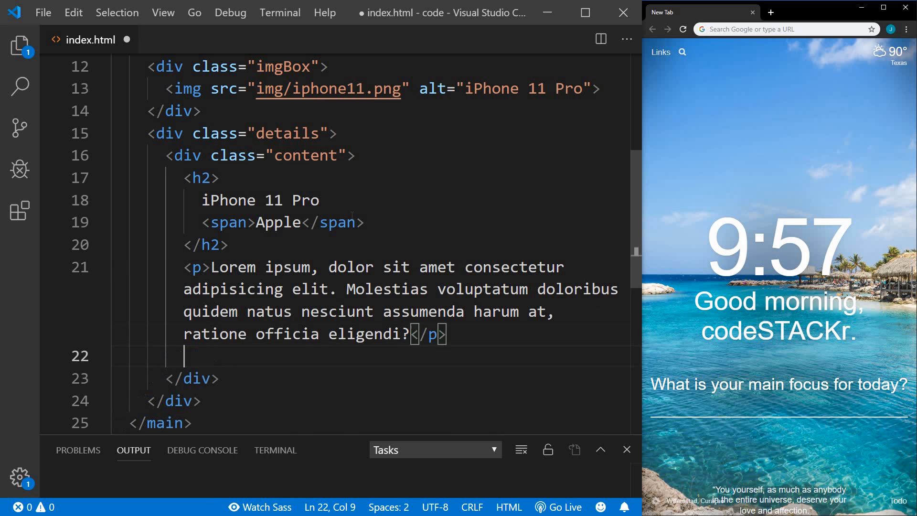
pyautogui.write('h3')
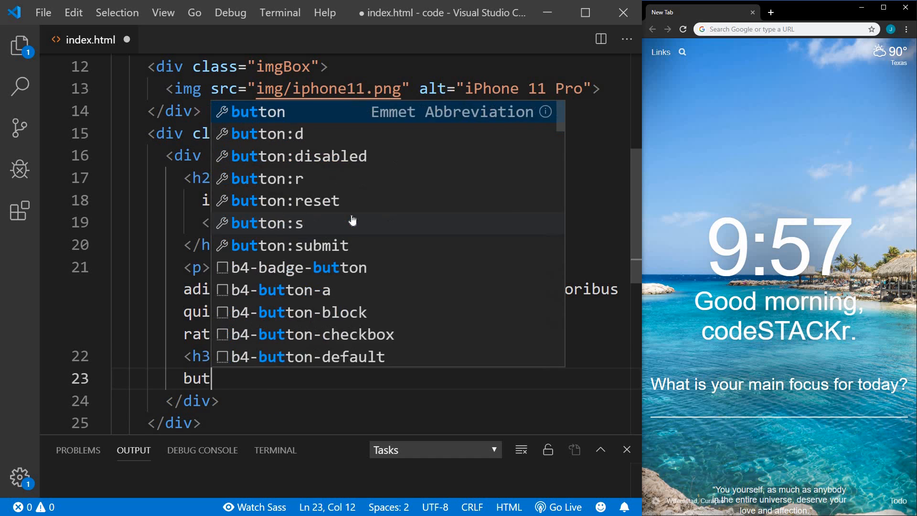
pyautogui.press('Tab')
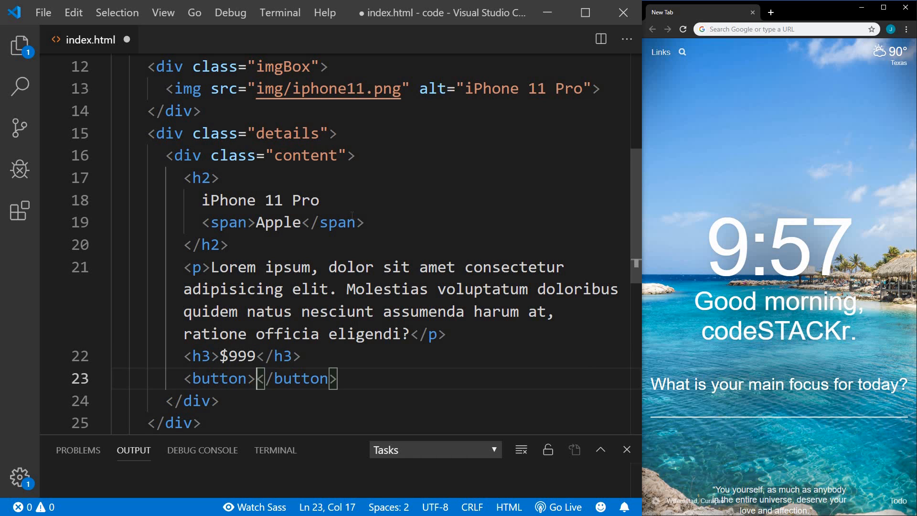
pyautogui.write('Pre-Order Now')
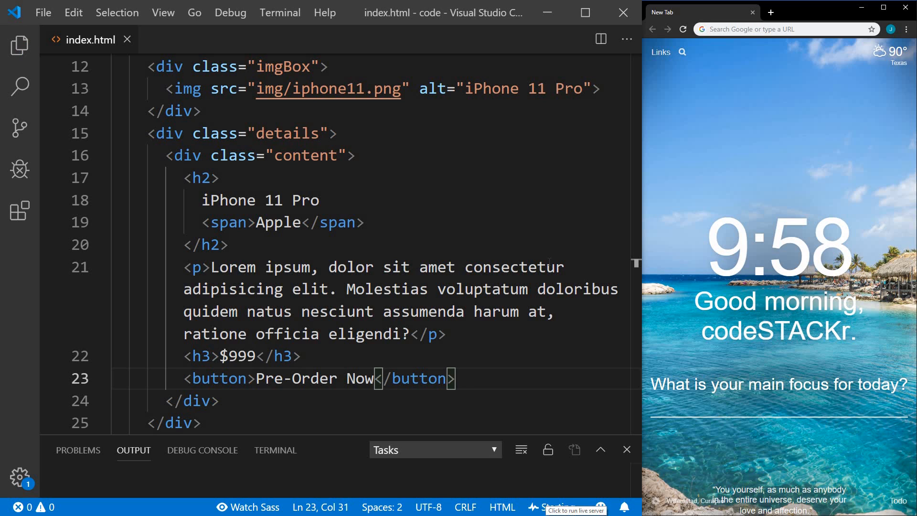
# Serve the page with Go Live in Chrome and reshow the Explorer
pyautogui.click(575, 510)
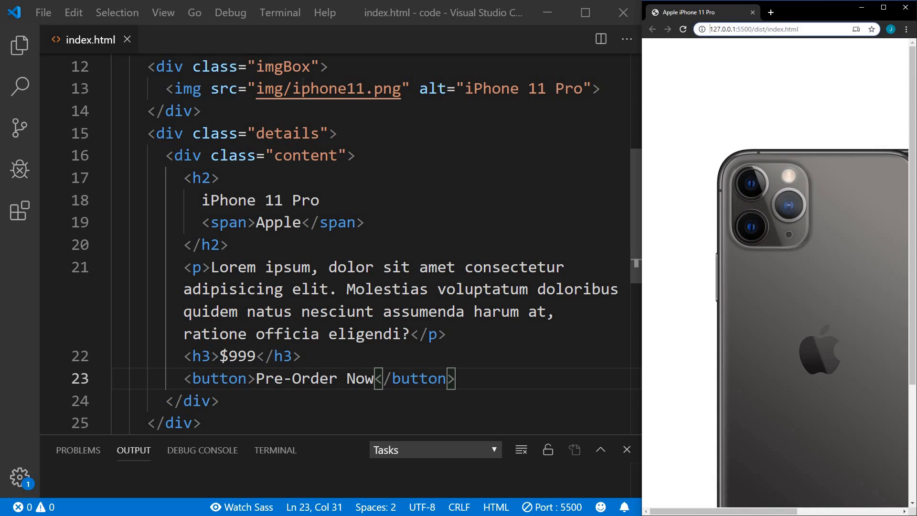
pyautogui.click(20, 45)
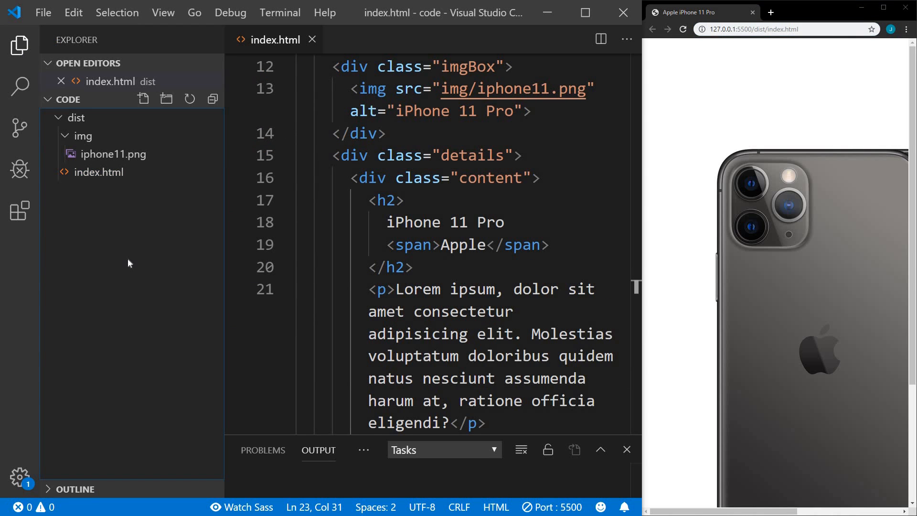
pyautogui.moveTo(55, 136)
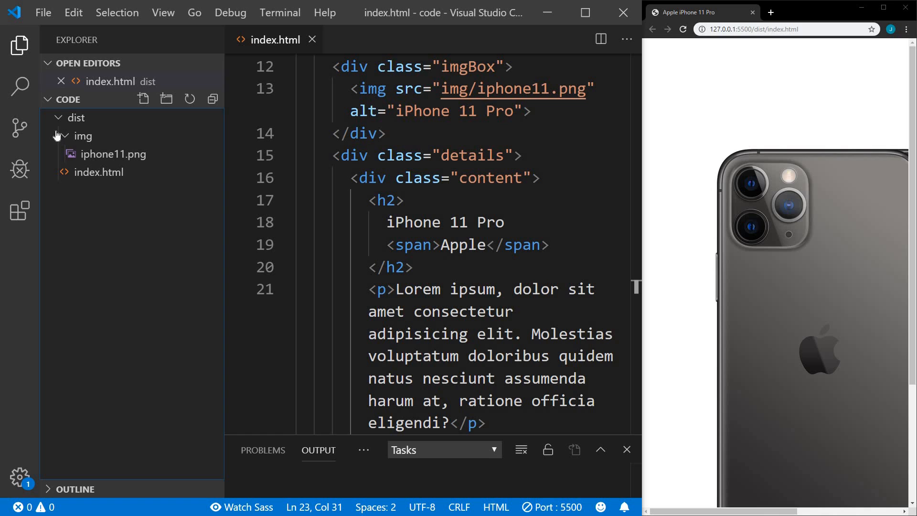
# Create style.scss and start Live Sass compilation watching it
pyautogui.click(76, 117)
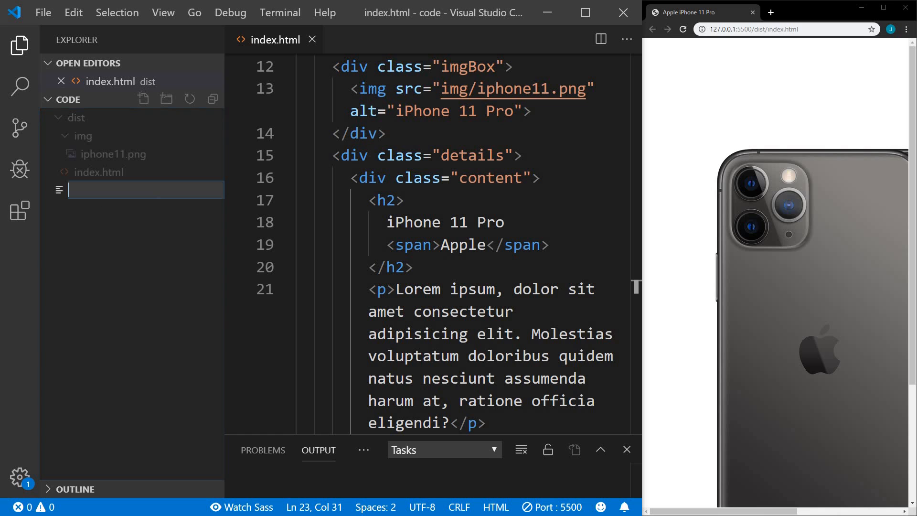
pyautogui.write('style')
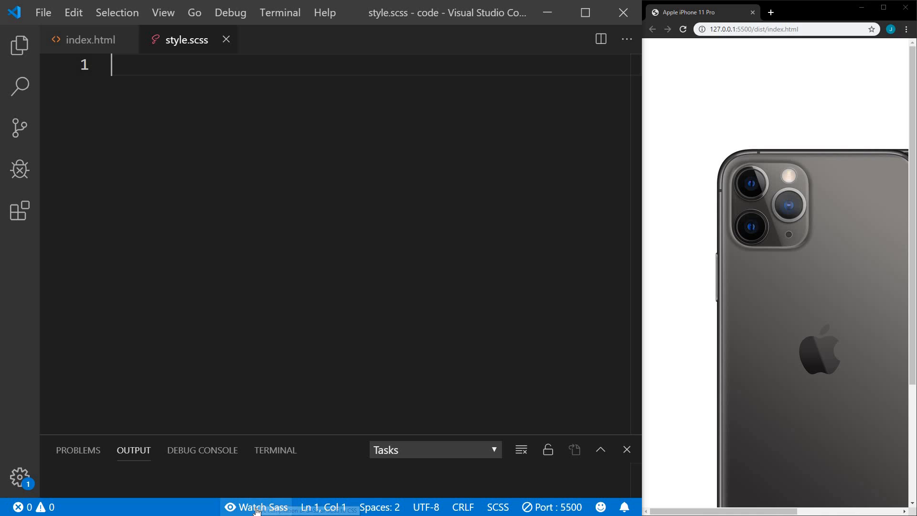
pyautogui.click(258, 507)
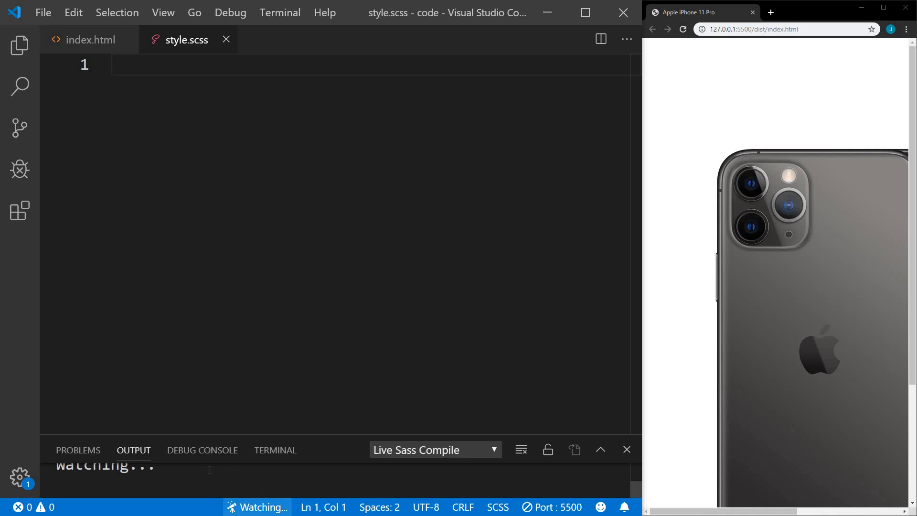
pyautogui.moveTo(176, 453)
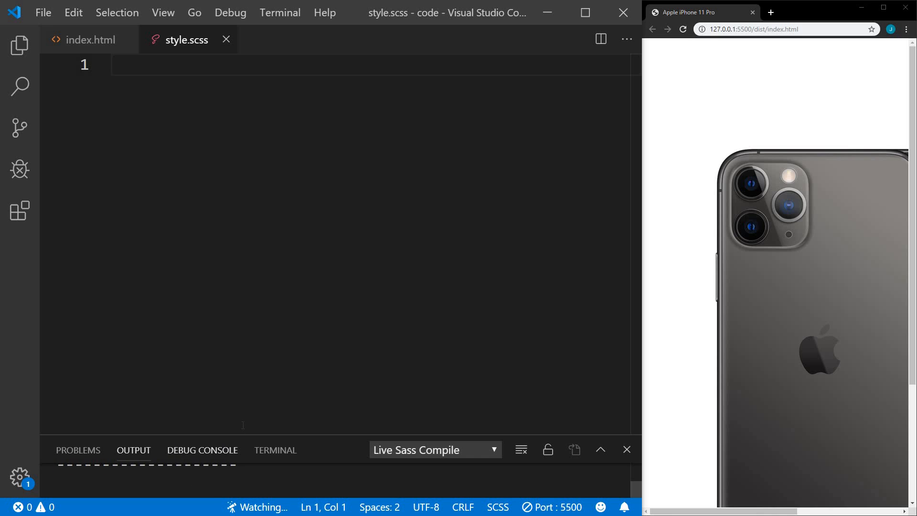
# Import Montserrat from Google Fonts and add a zero margin/padding, border-box reset
pyautogui.write("@import url('https://fonts.googleapis.com/css?family=Montserrat:300,400,600,700,800,900&display=swap');")
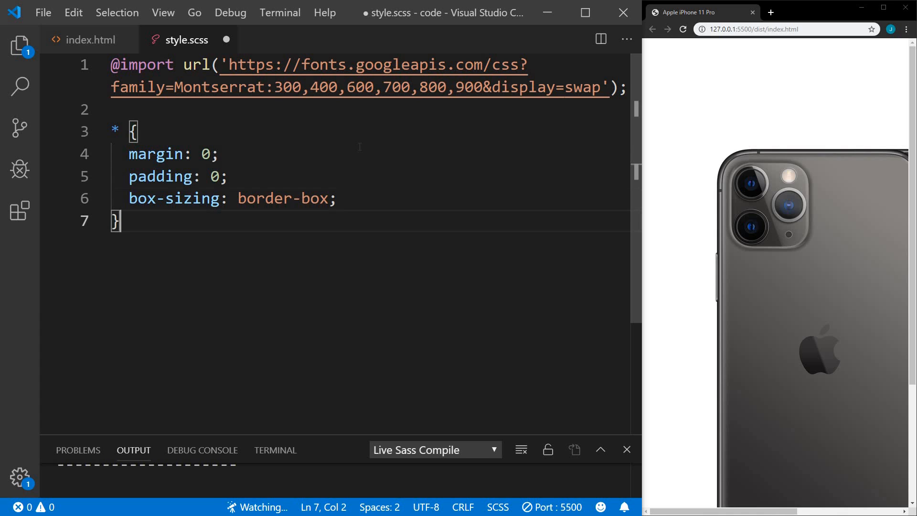
pyautogui.press('Enter')
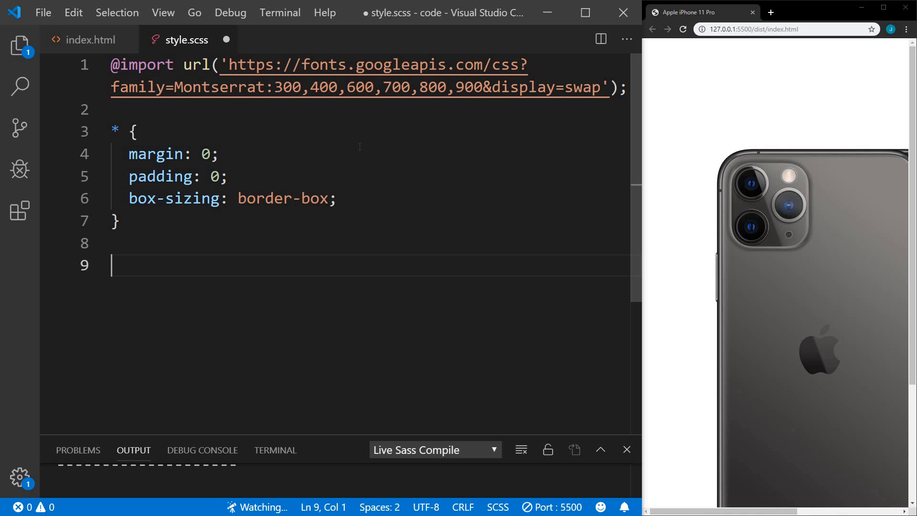
# Define a flexCenter mixin with display flex, centered justify-content and align-items
pyautogui.write('@mixi')
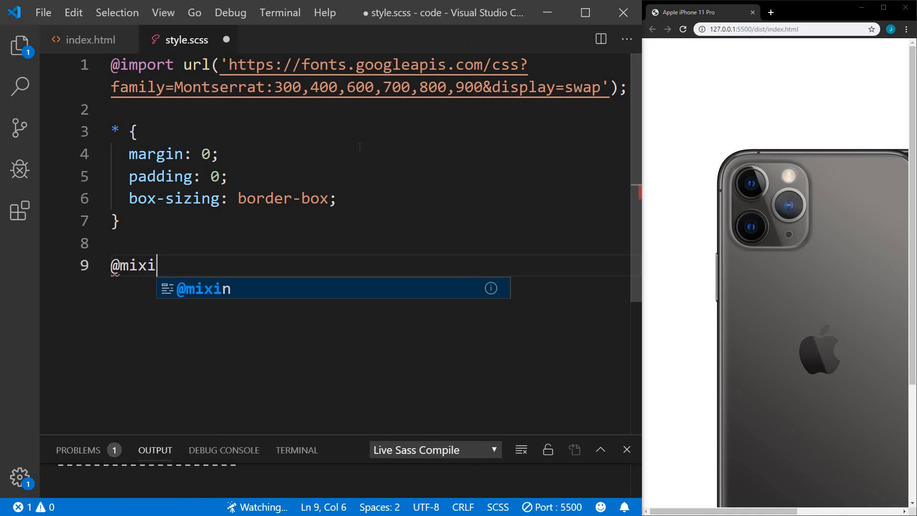
pyautogui.write('n flex')
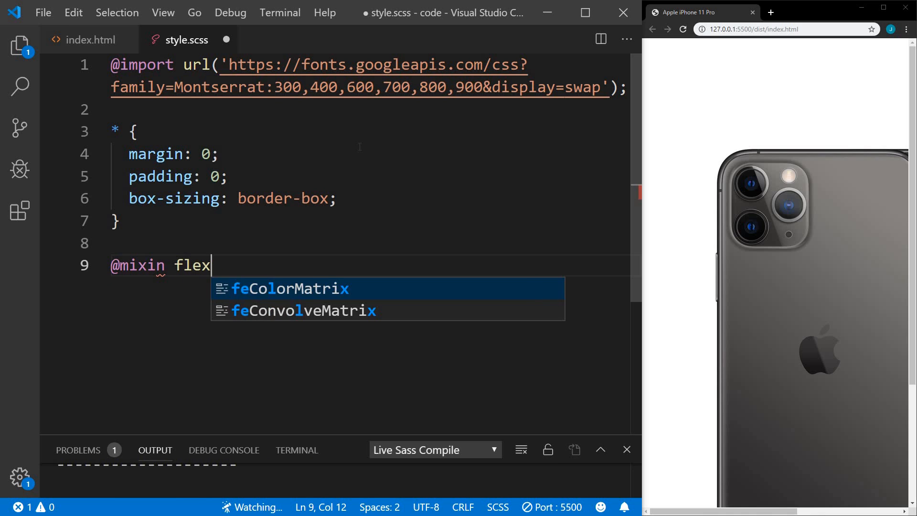
pyautogui.write('Center {')
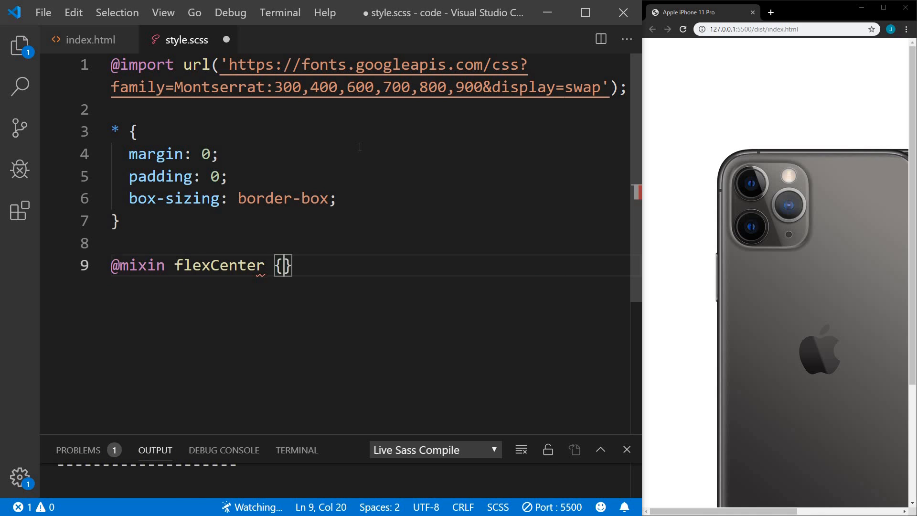
pyautogui.write('display: flex;')
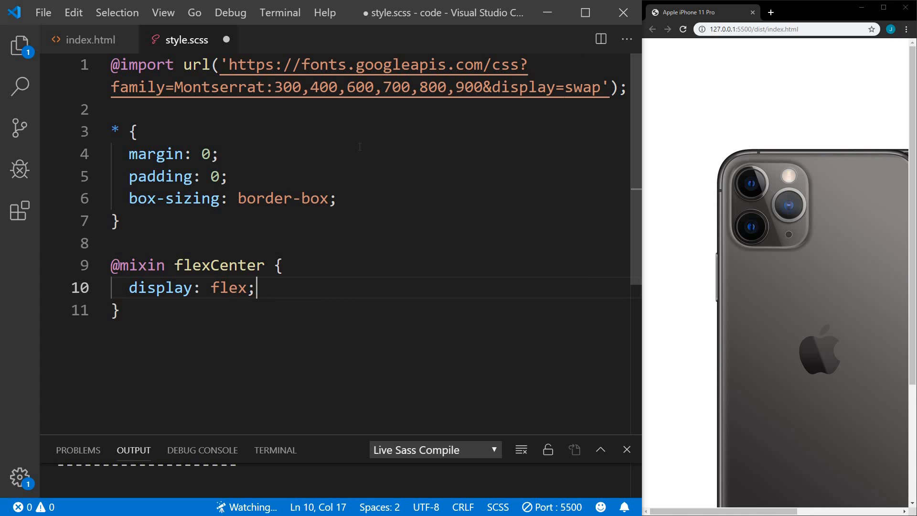
pyautogui.write('justify-content: center;')
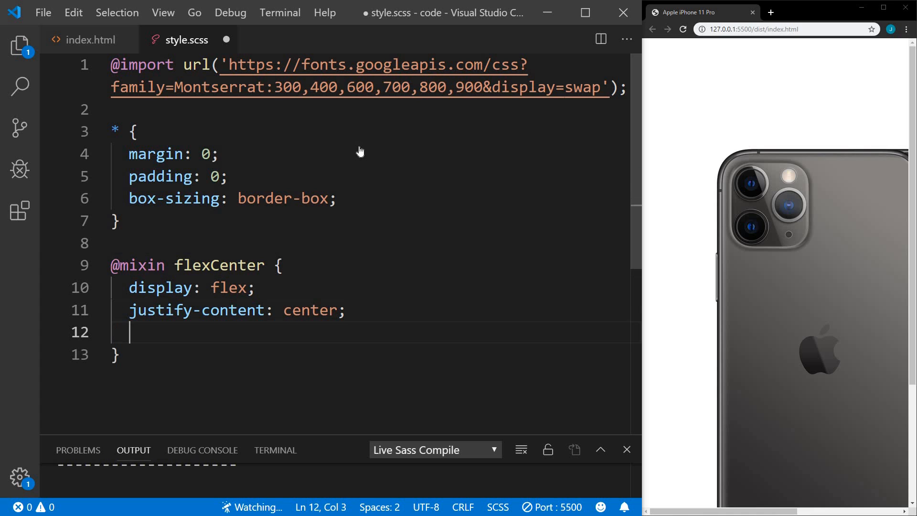
pyautogui.write('align-items: center;')
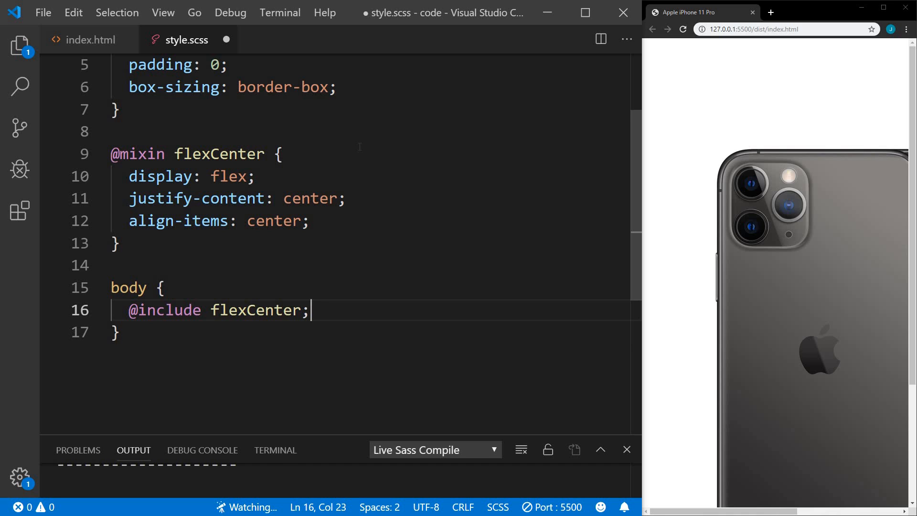
# Give body min-height 100vh, Montserrat font and a #f2f2f2 background
pyautogui.write('min-height: 100vh;')
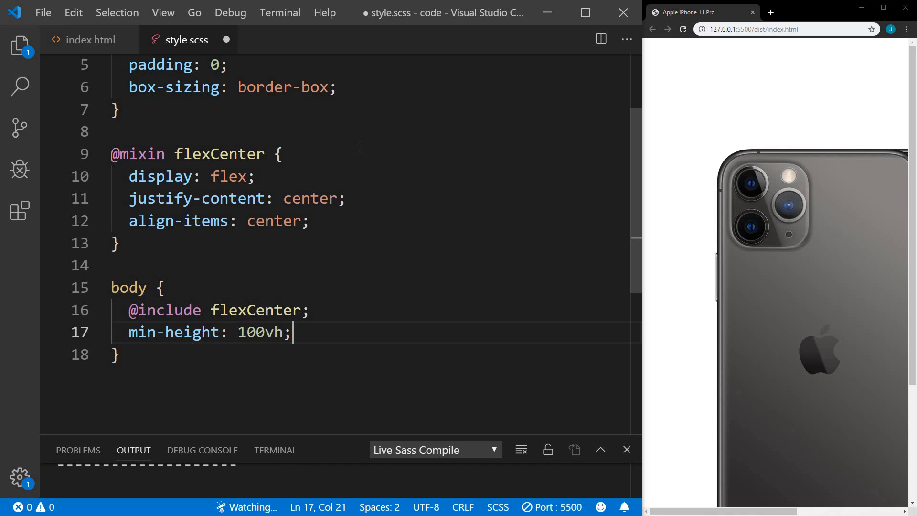
pyautogui.write("font-family: 'Montserrat', sans-serif;")
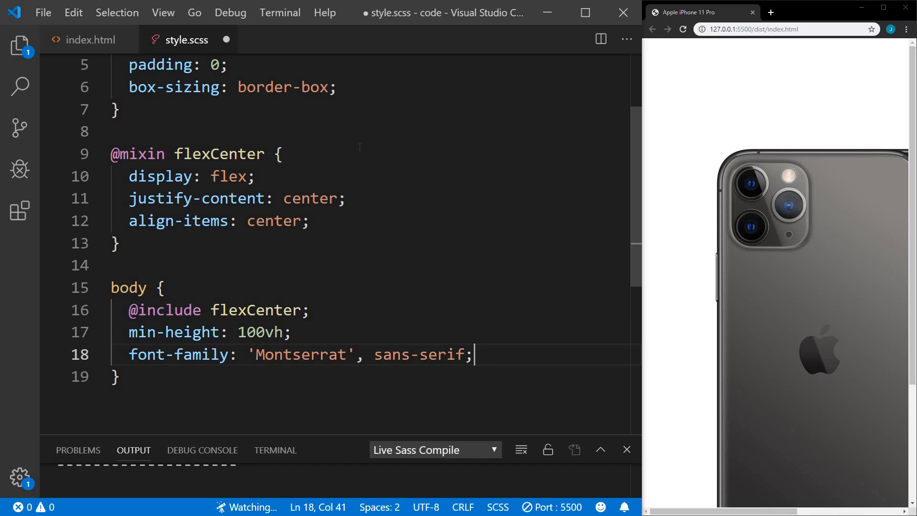
pyautogui.write('background: #f2f2f2;')
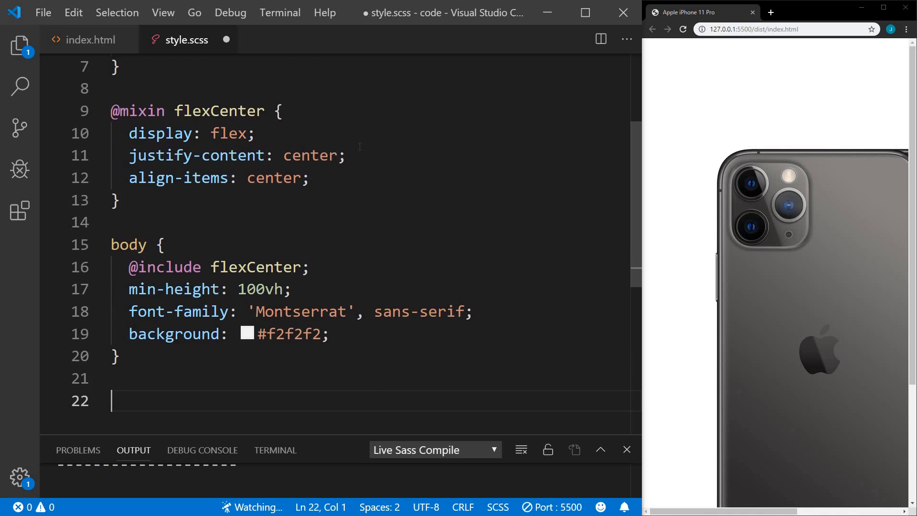
# Add .container with a 1fr grid column, 80vh height, 50px margin and #fff background
pyautogui.write('.container {')
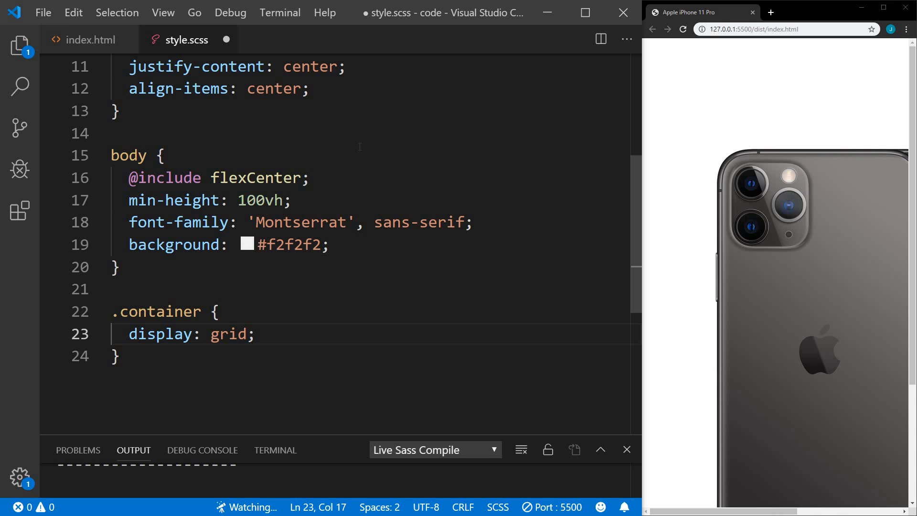
pyautogui.write('grid-template-columns: 1fr;')
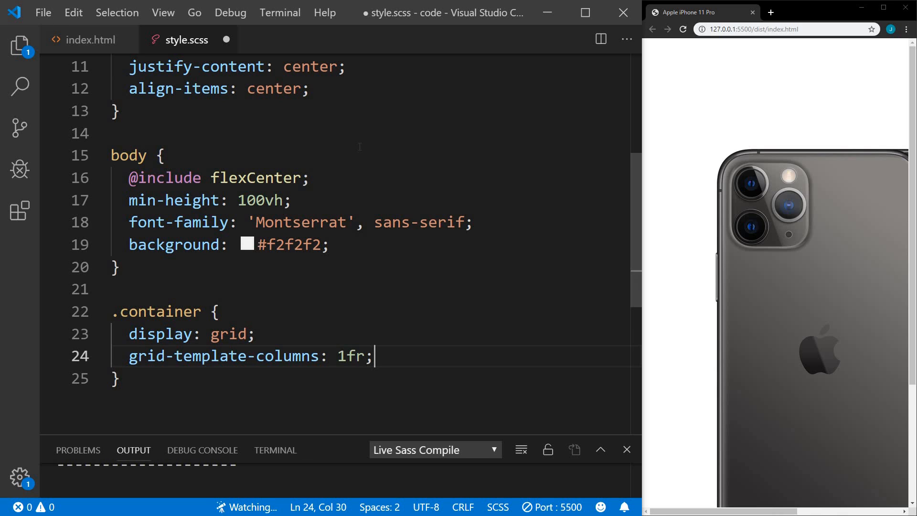
pyautogui.write('height: 80vh;')
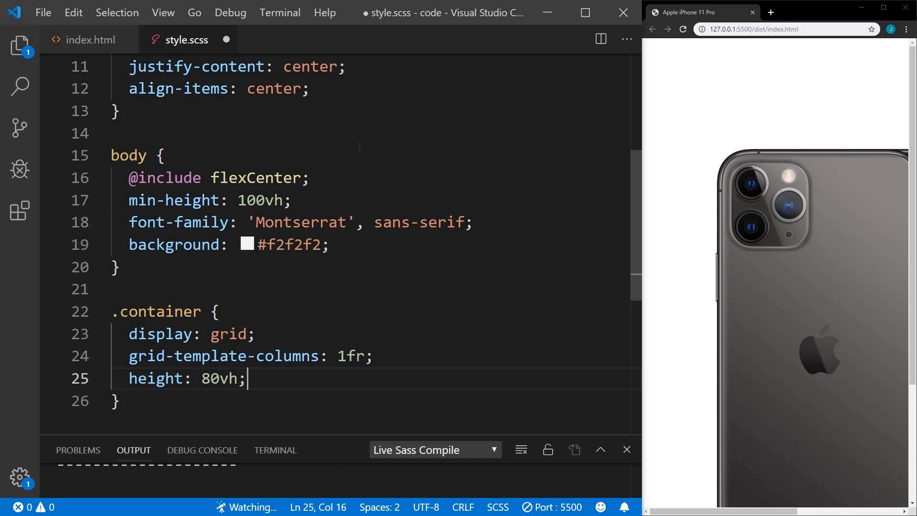
pyautogui.write('margin: 50px;')
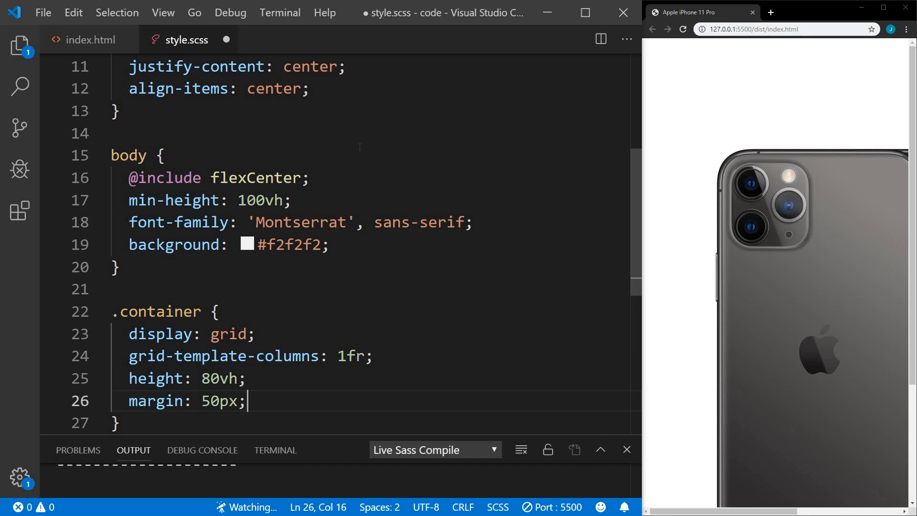
pyautogui.write('background: #fff;')
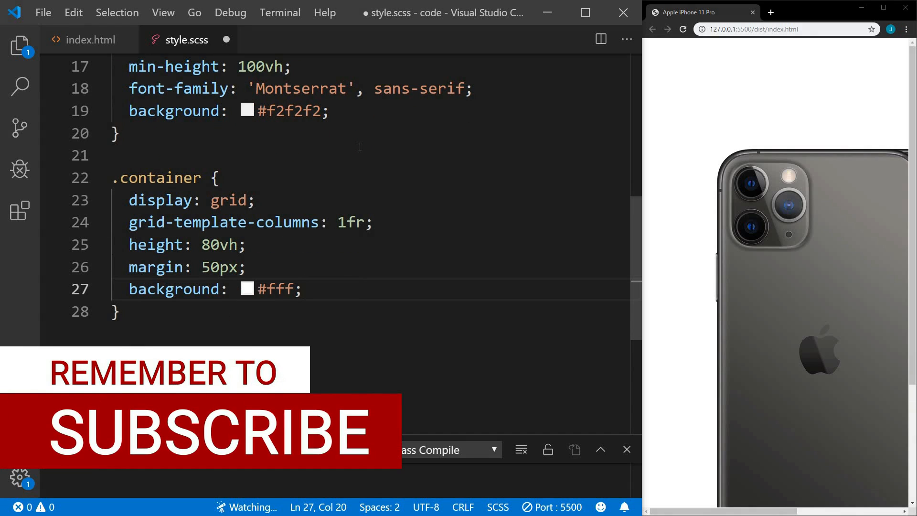
pyautogui.press('Enter')
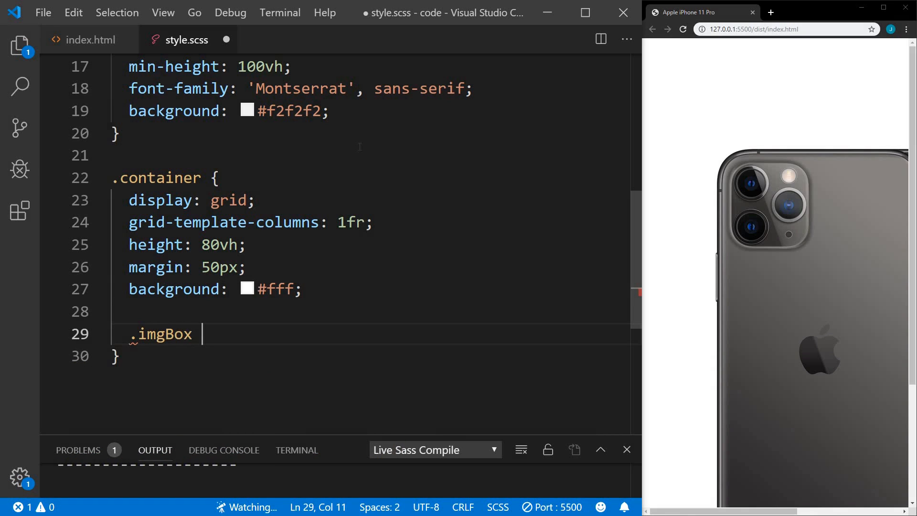
# Style .imgBox (flexCenter, relative, 100% height) and its img at 200% with a black drop-shadow
pyautogui.write('{ @include flexCenter;')
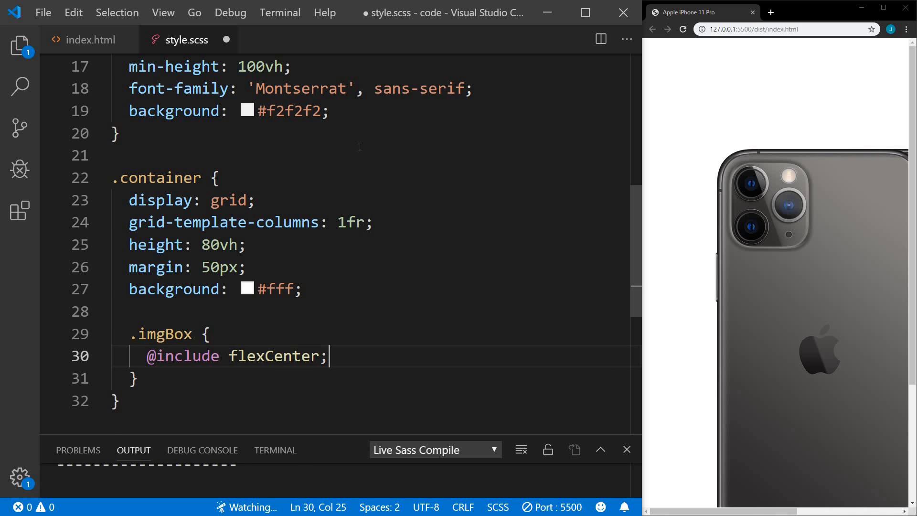
pyautogui.write('position: relative;')
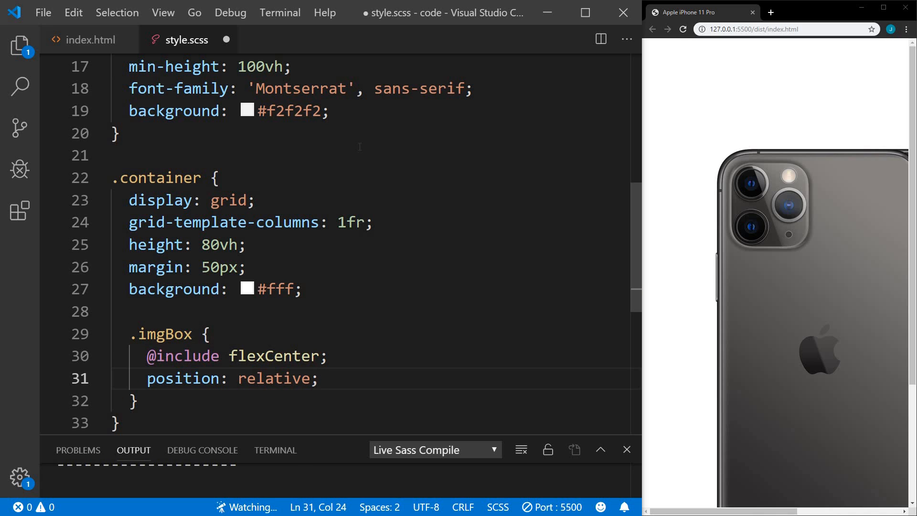
pyautogui.write('height: 100%;')
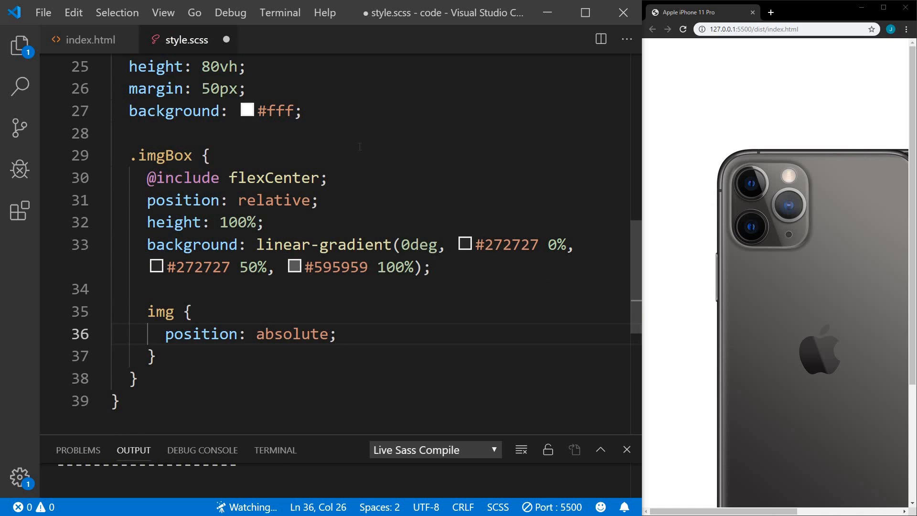
pyautogui.write('height: 200%;')
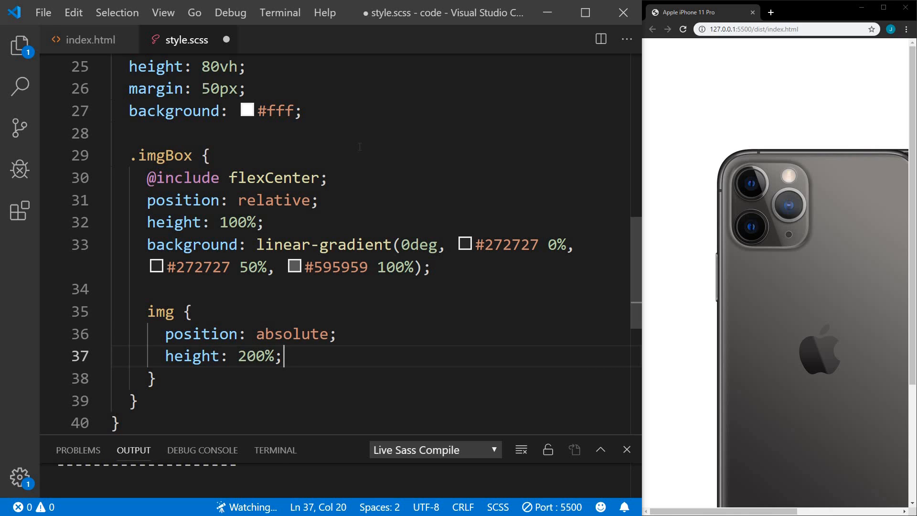
pyautogui.write('filter: drop-shadow(0 0 15px #000);')
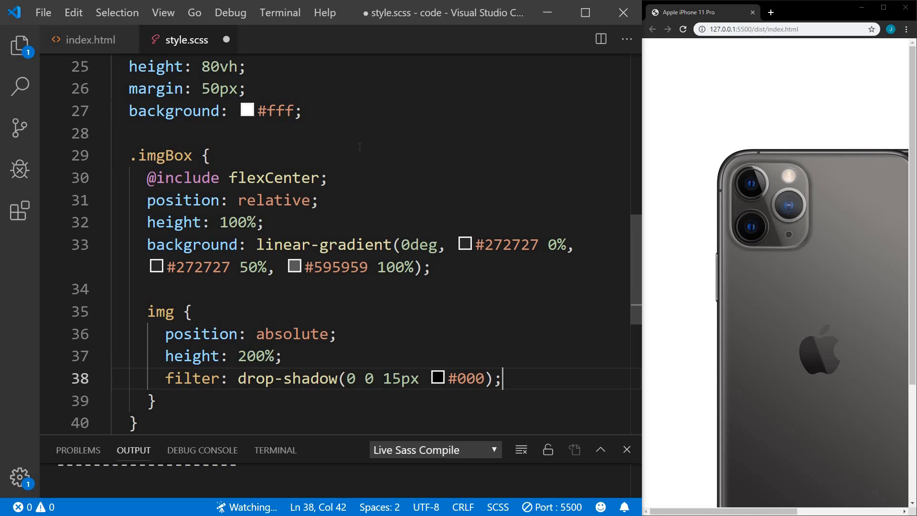
pyautogui.scroll(-3)
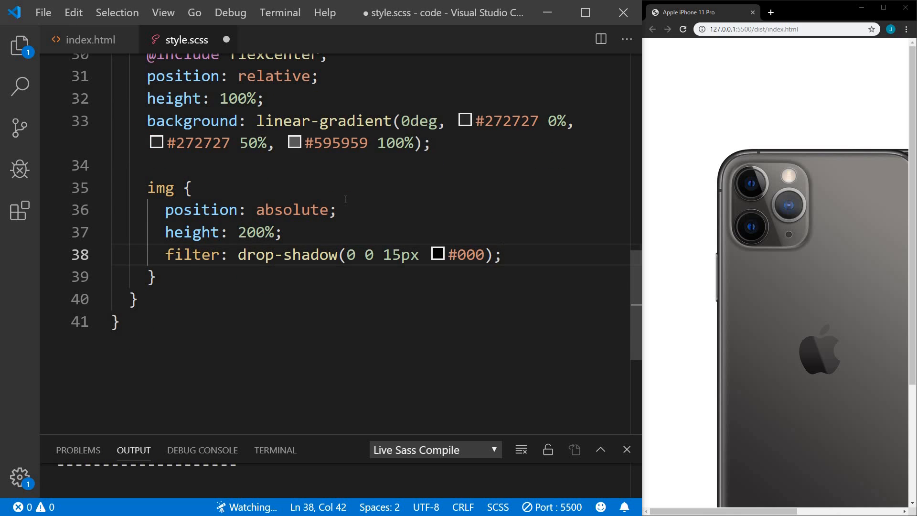
pyautogui.press('ctrl+s')
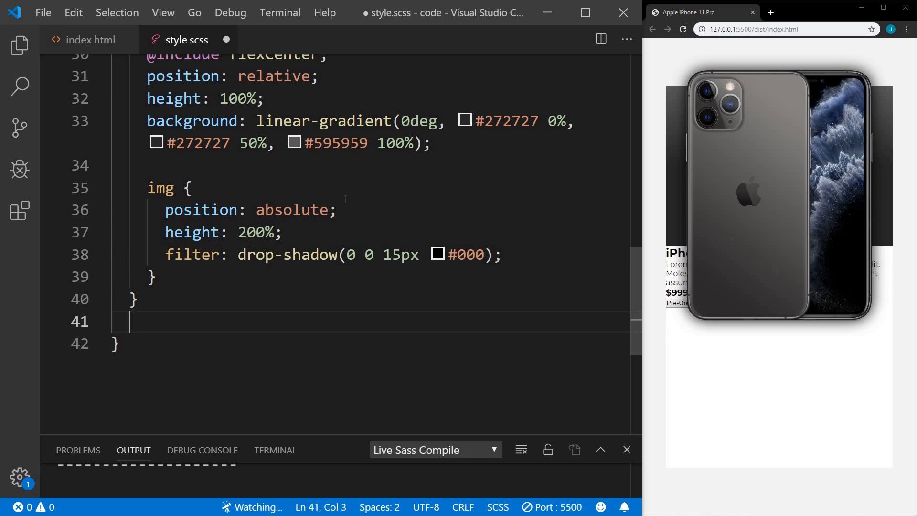
pyautogui.write('.details {')
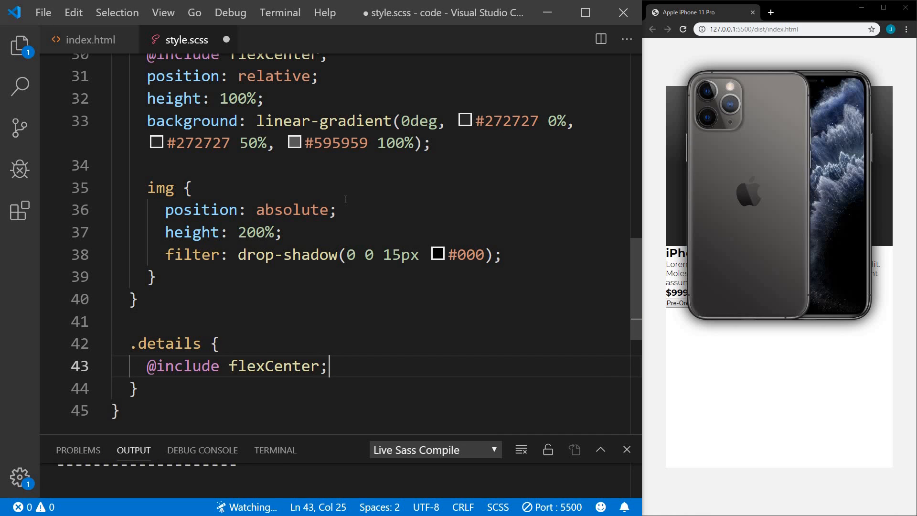
# Pad .details 20px and give h2 font-size 2.5rem, line-height 0.8em, color #444
pyautogui.write('padding: 20px;')
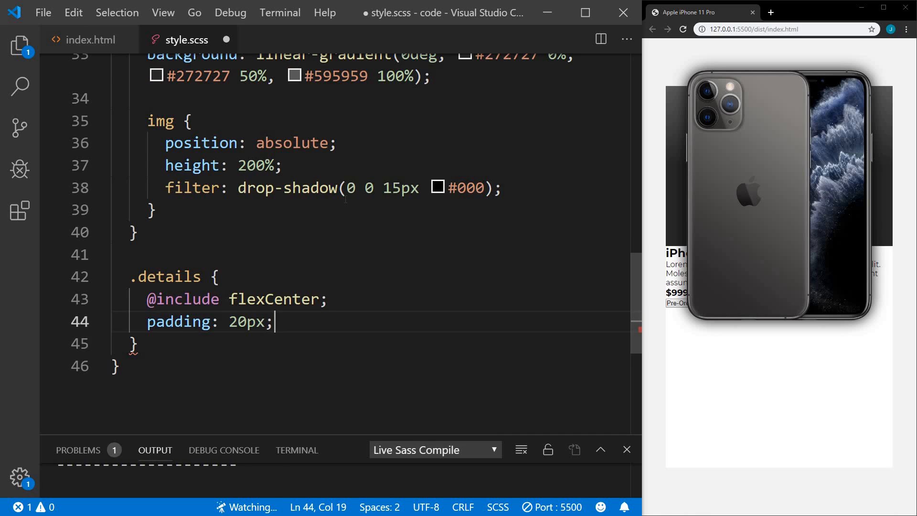
pyautogui.press('enter')
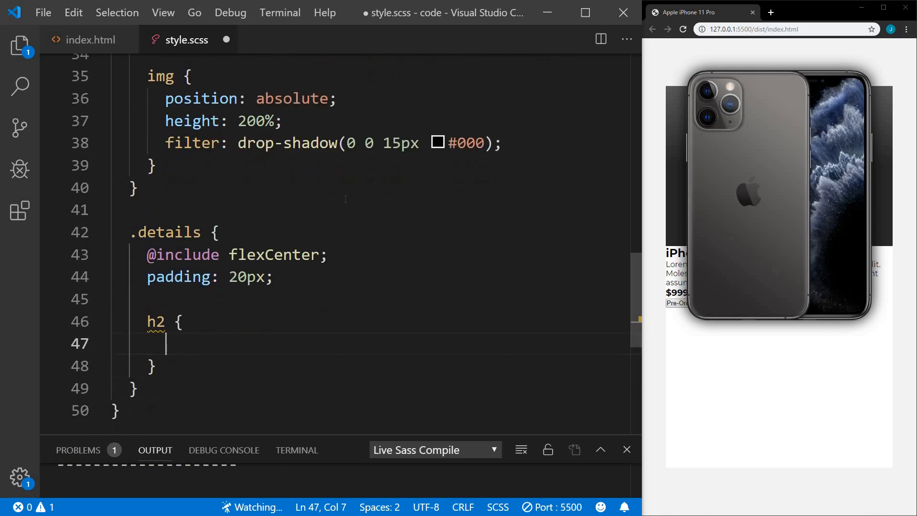
pyautogui.write('font-size: 2.5rem;')
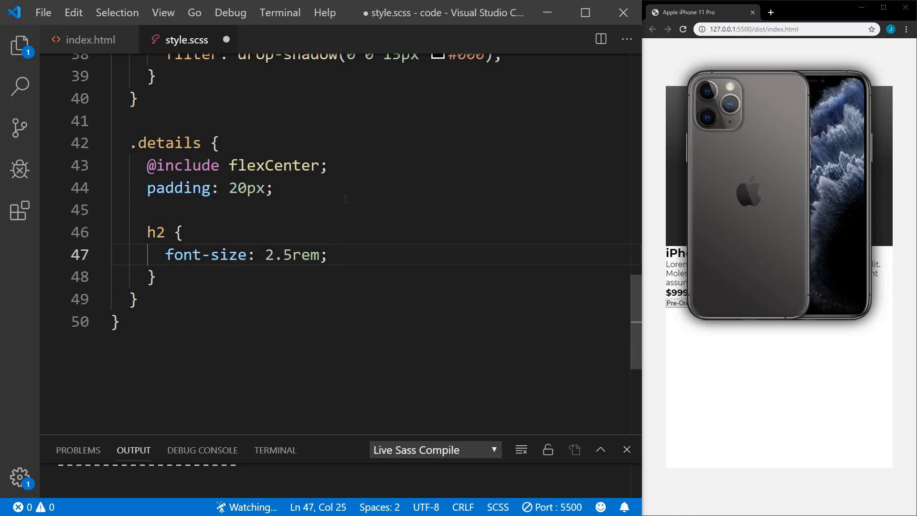
pyautogui.write('line-height: 0.8em;')
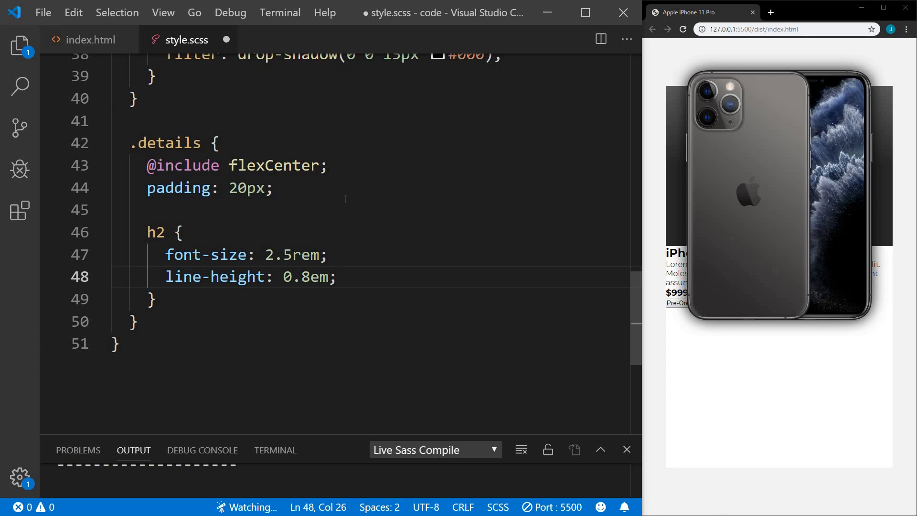
pyautogui.write('color: #444;')
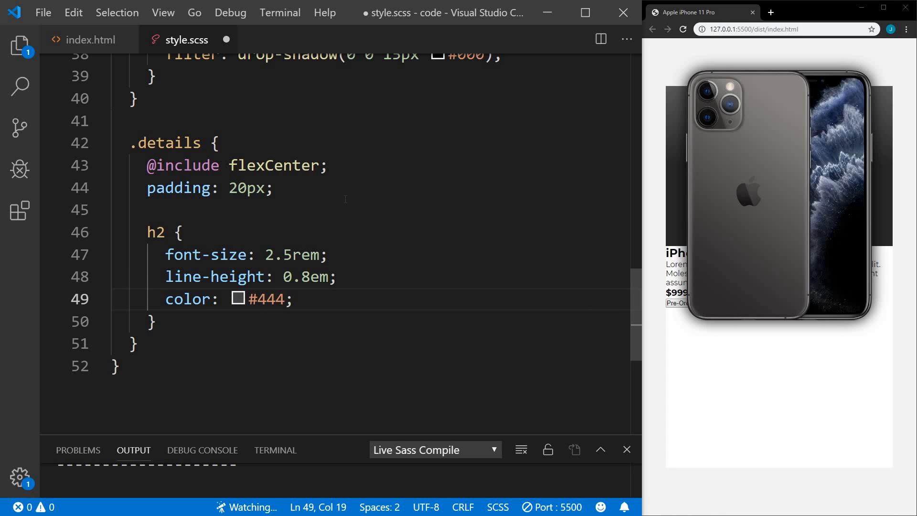
# Style the heading span as block, 0.4em, uppercase, 2px letter-spacing, #999
pyautogui.press('Enter')
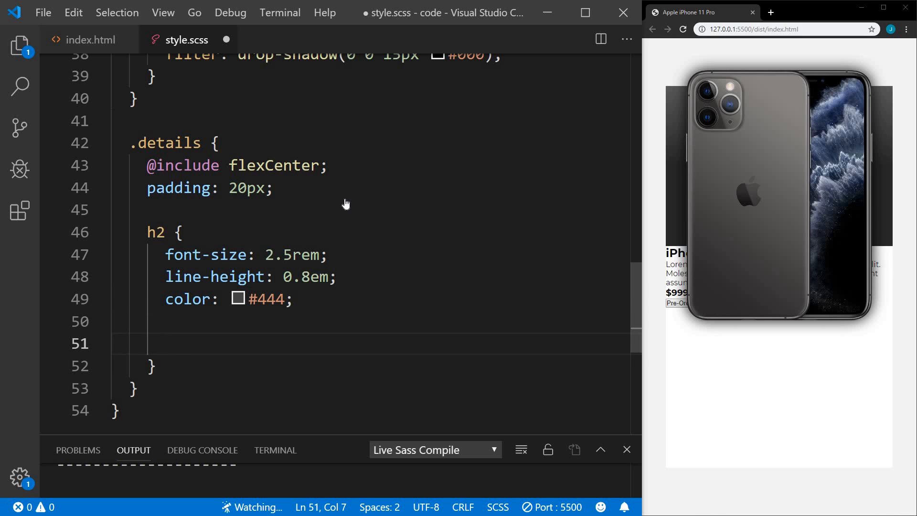
pyautogui.write('span {')
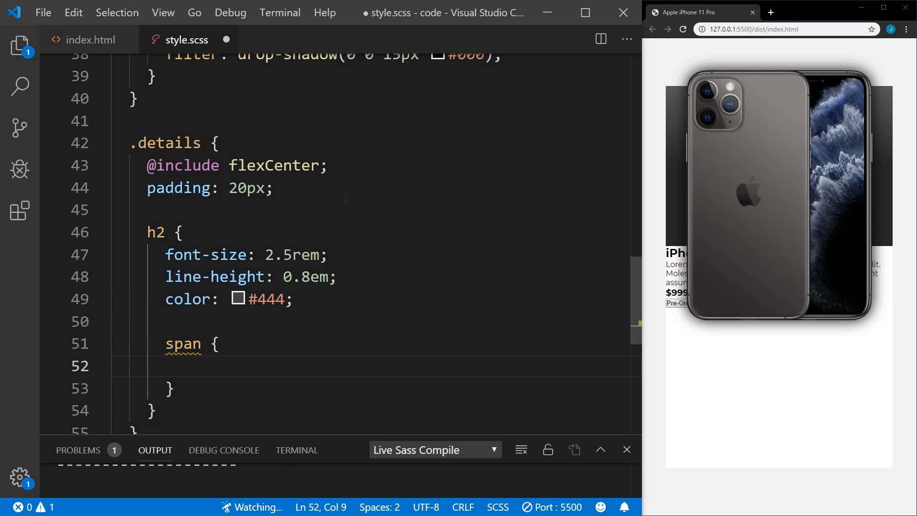
pyautogui.write('display: block;')
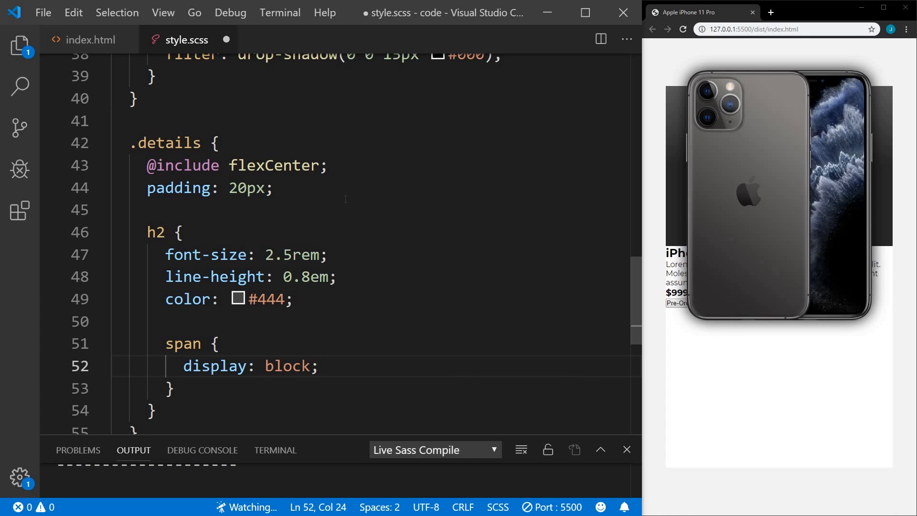
pyautogui.write('font-size: 0.4em;')
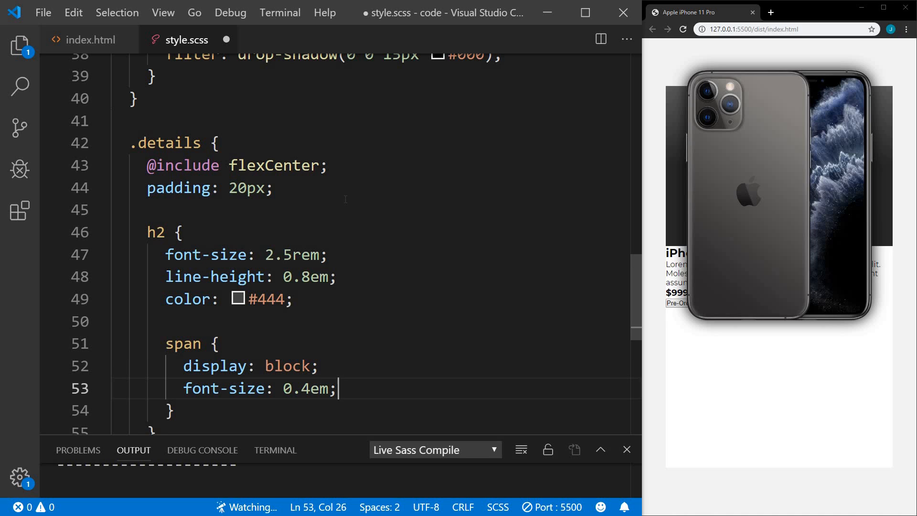
pyautogui.write('text-transform: uppercase;')
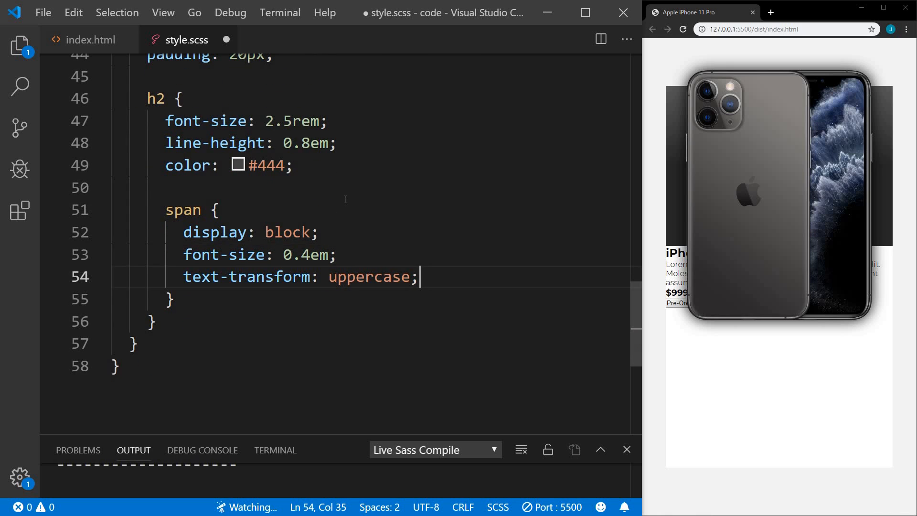
pyautogui.write('letter-spacing: 2px;')
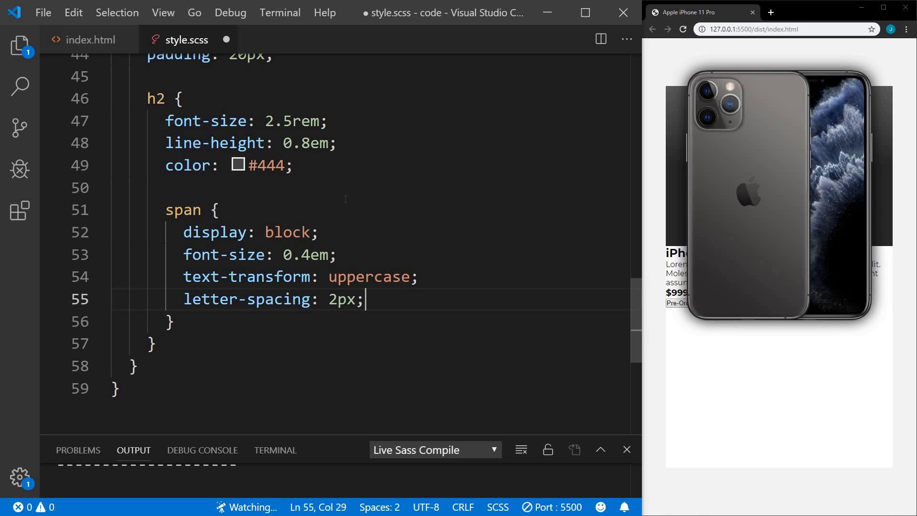
pyautogui.write('color: #999;')
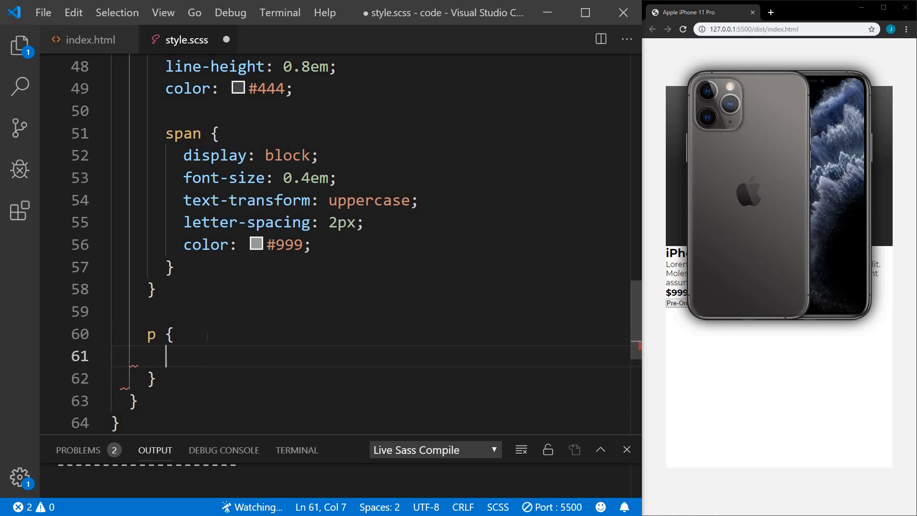
# Give the .details paragraph max-width 100%, margin-bottom 20px and color #333
pyautogui.scroll(-3)
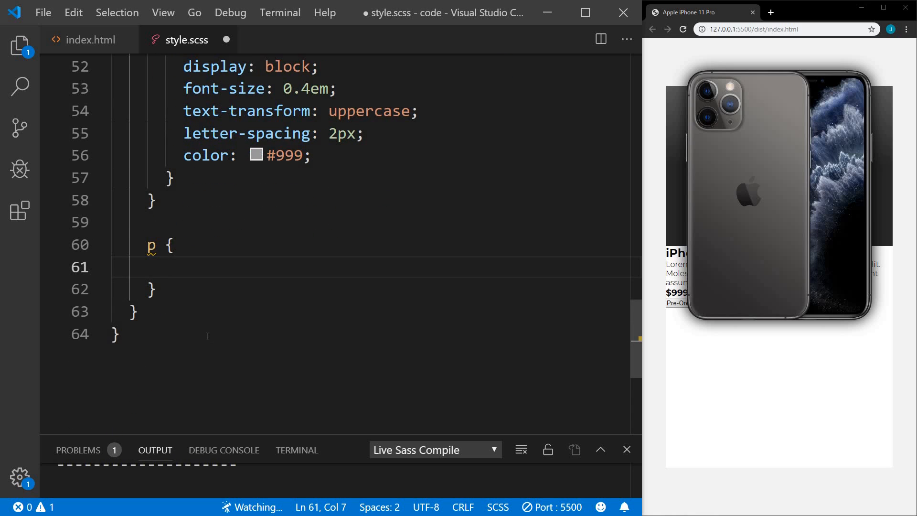
pyautogui.write('max-width: 100%;')
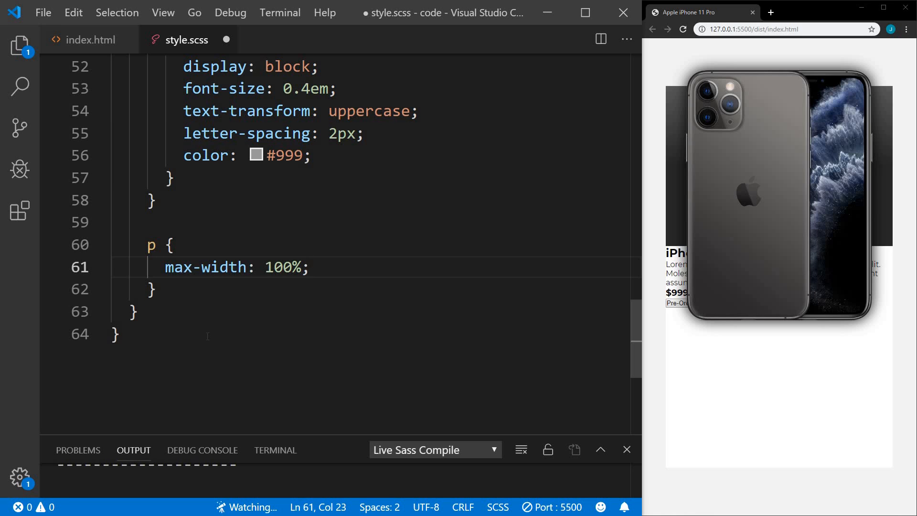
pyautogui.write('margin-bottom: 20px;')
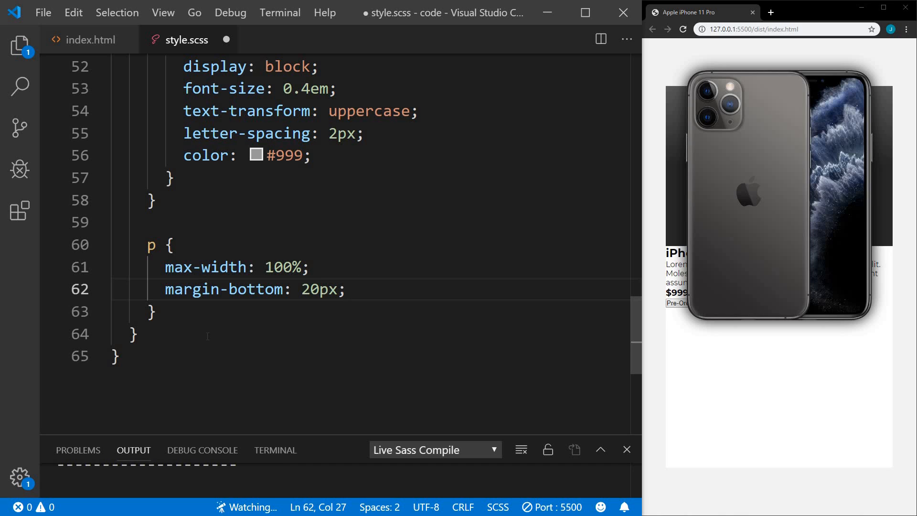
pyautogui.write('color: #333;')
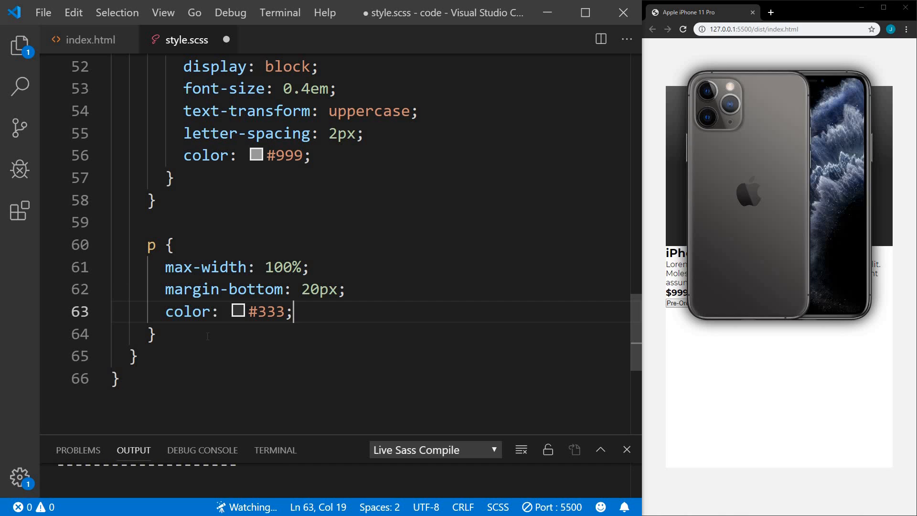
# Add an h3 rule with color #999, floated left
pyautogui.write('h3 {')
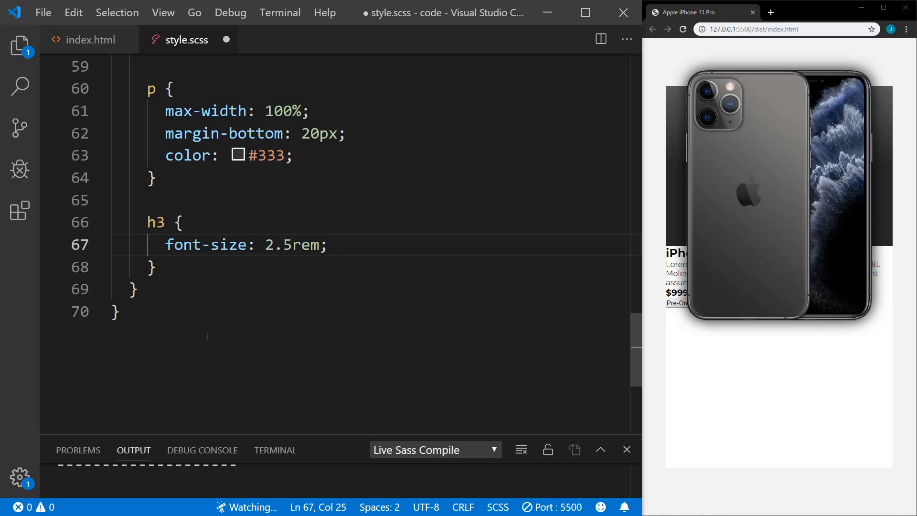
pyautogui.write('color: #999;')
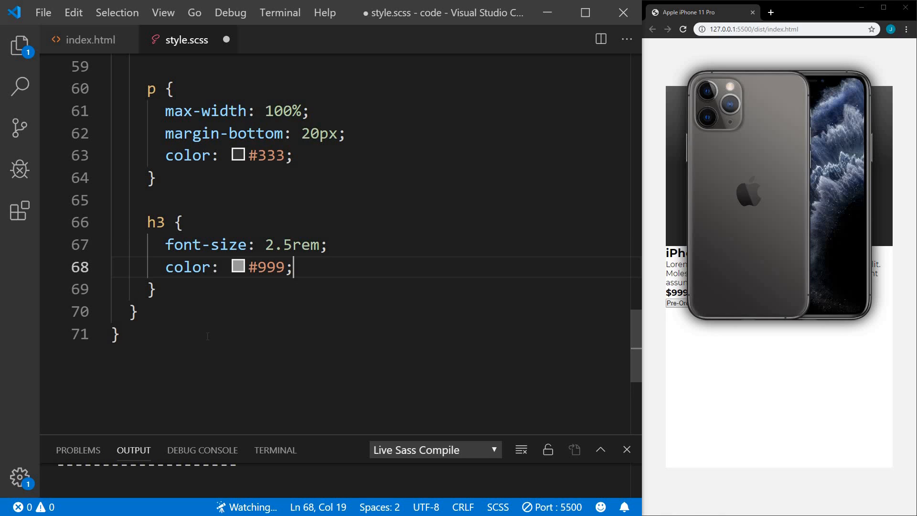
pyautogui.write('float: left;')
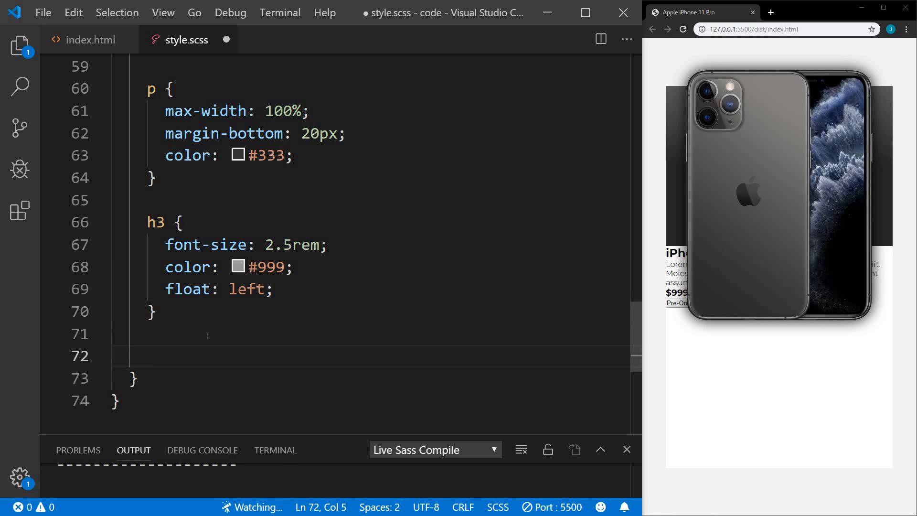
# Create a button rule: background #006EDB, white text, no border or outline, 15px 20px padding
pyautogui.write('button {')
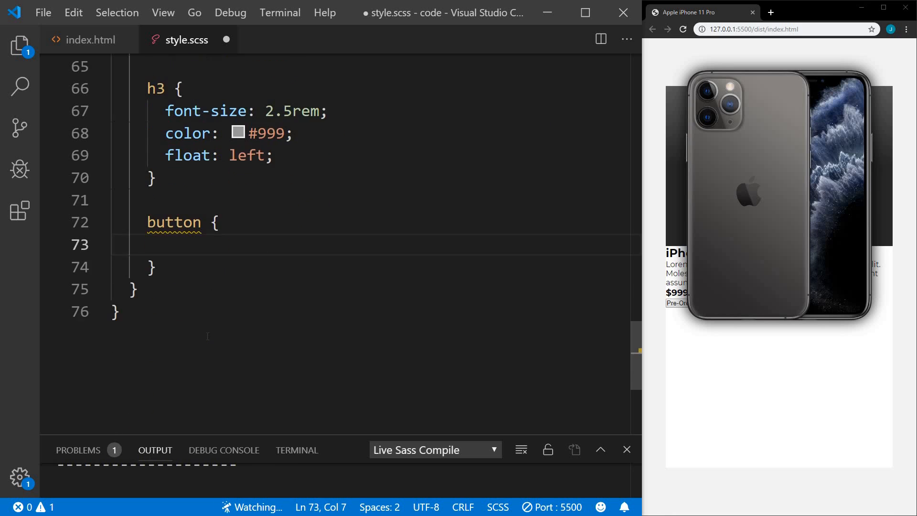
pyautogui.write('background: #006EDB;')
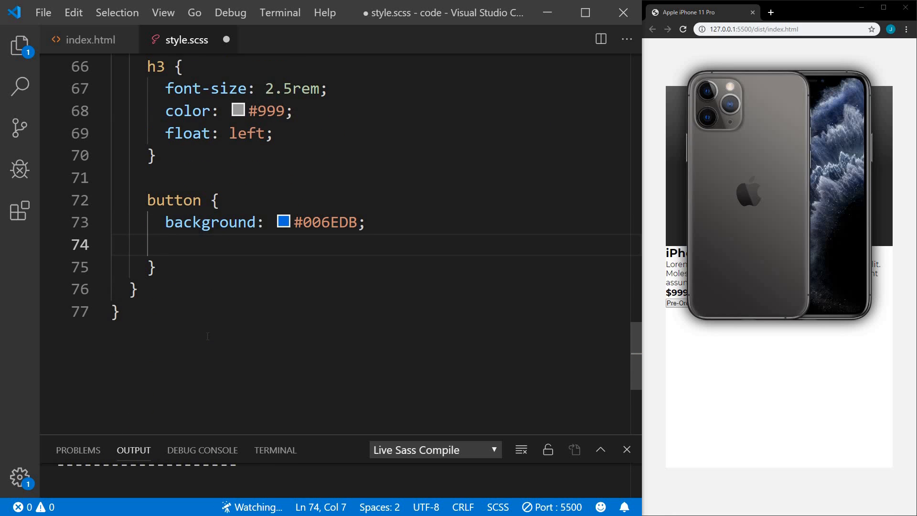
pyautogui.write('color: #fff;')
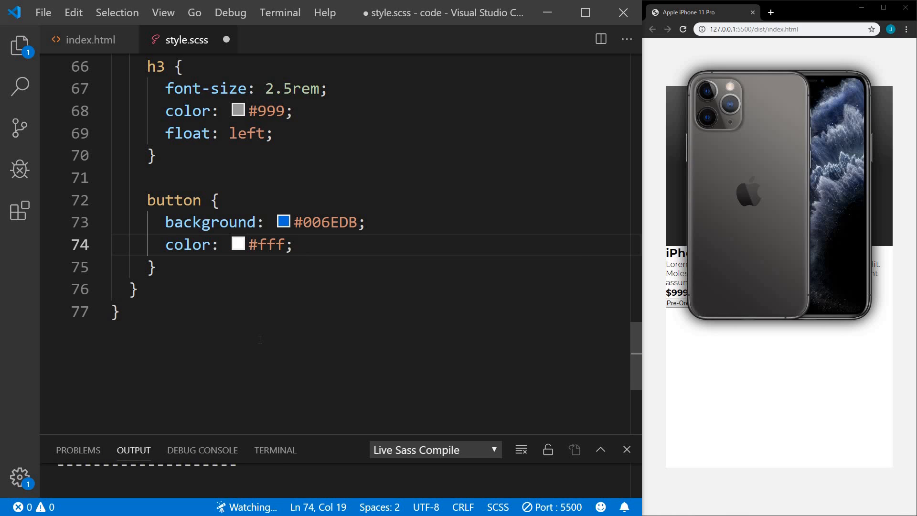
pyautogui.write('border: none;')
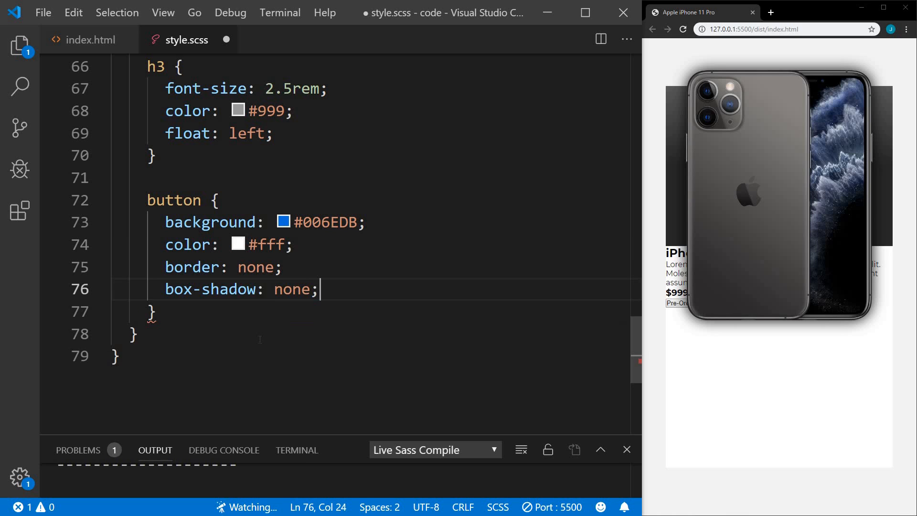
pyautogui.write('outline: none;')
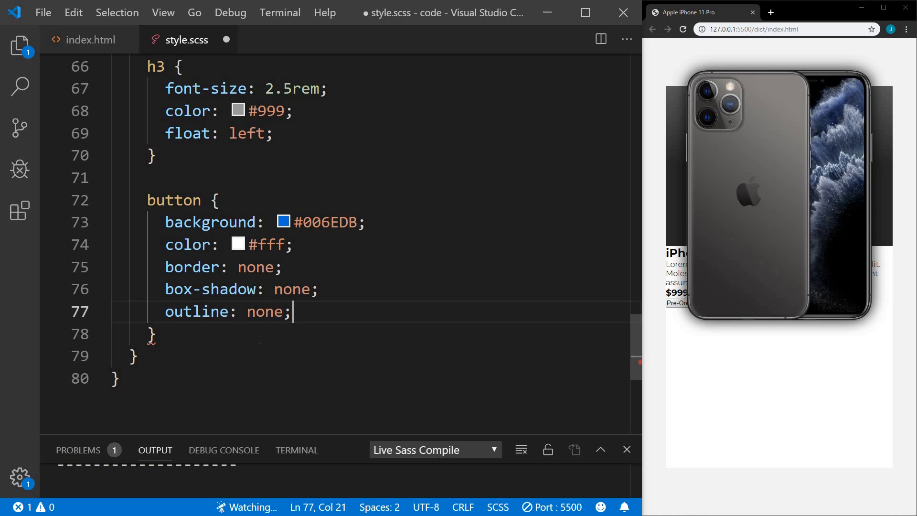
pyautogui.write('padding: 15px 20px;')
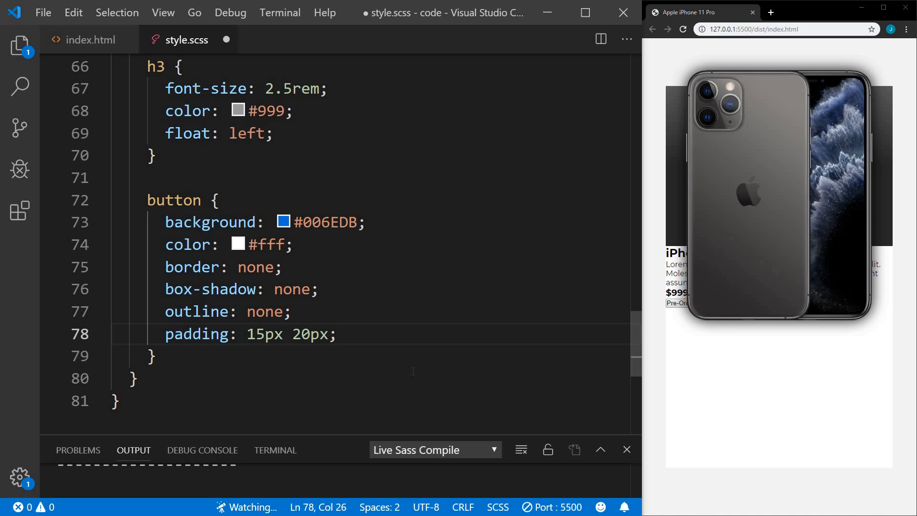
# Add 5px top margin, 1rem uppercase 600-weight text, 40px radius, right float, pointer cursor
pyautogui.write('margin-top: 5px;')
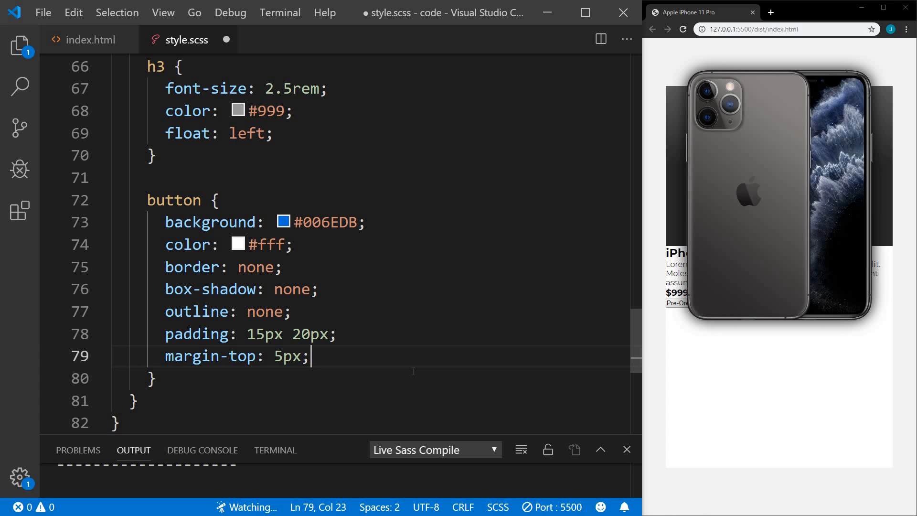
pyautogui.write('font-size: 1rem;')
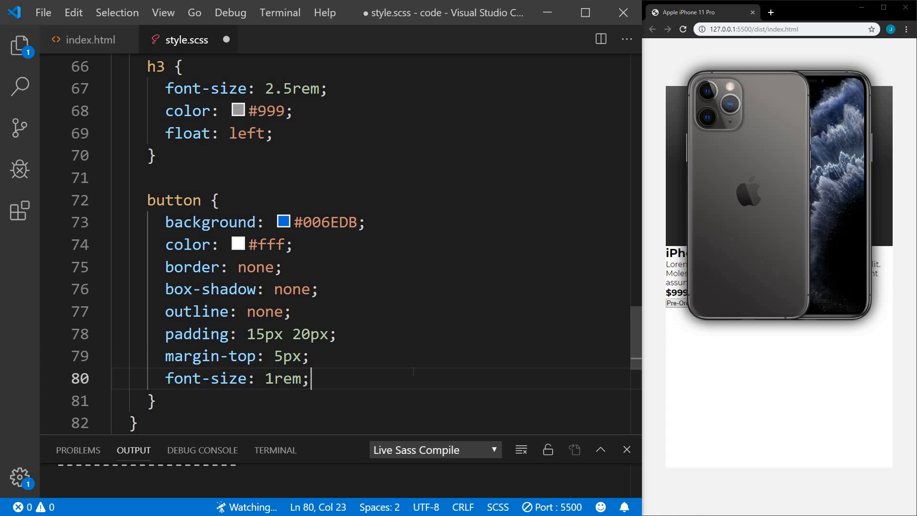
pyautogui.write('letter-spacing: 1px;')
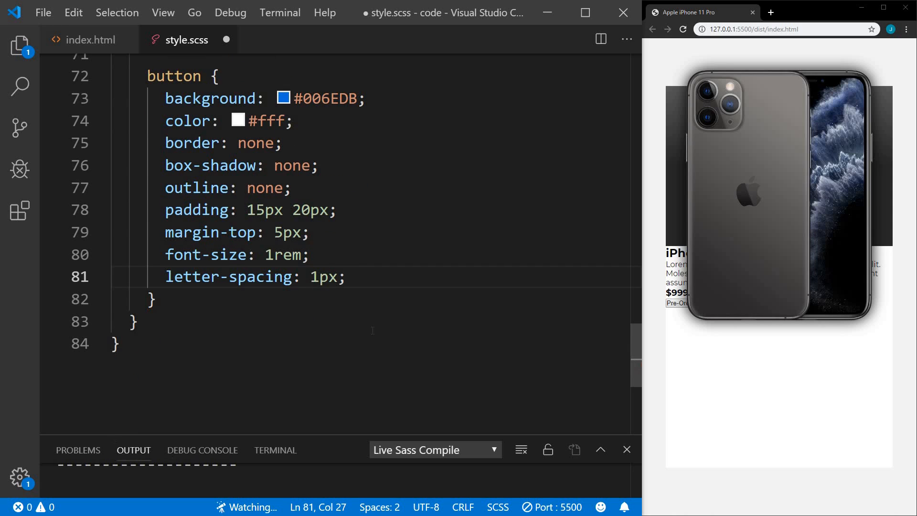
pyautogui.write('text-transform: uppercase;')
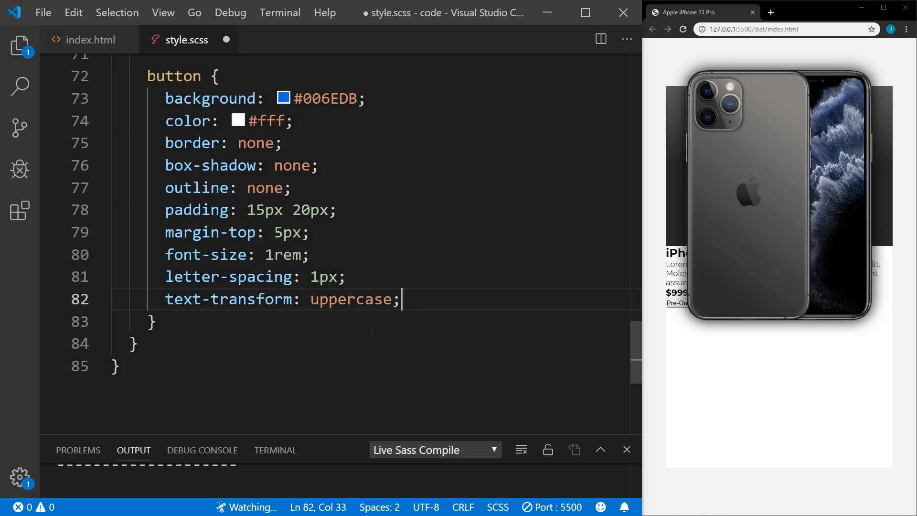
pyautogui.write('font-weight: 600;')
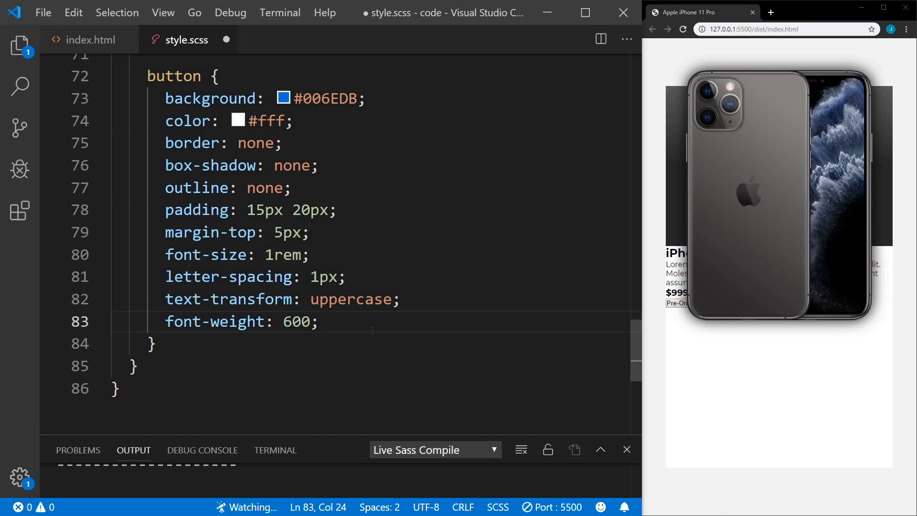
pyautogui.write('border-radius: 40px;')
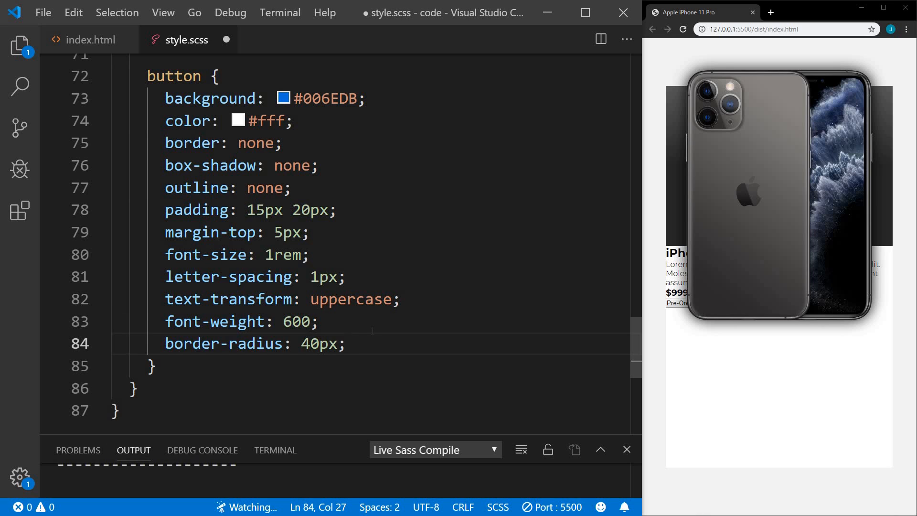
pyautogui.write('float: right;')
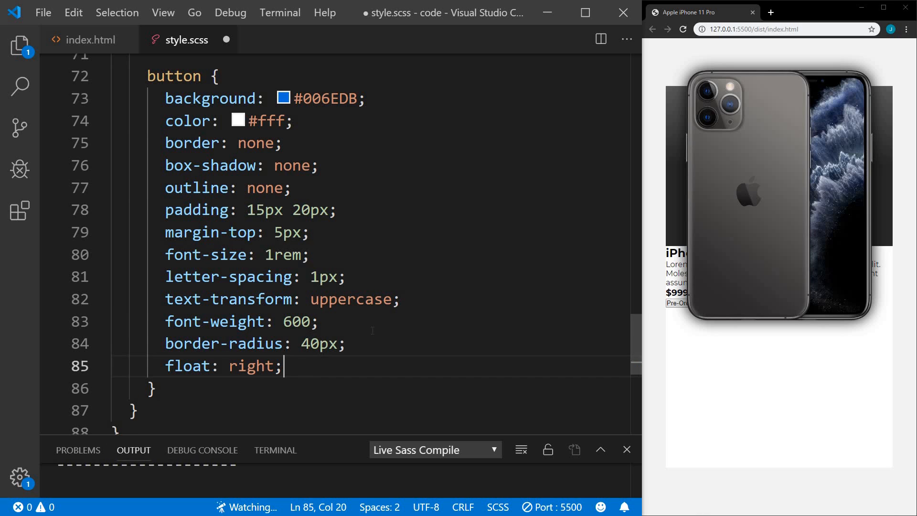
pyautogui.write('cursor: pointer;')
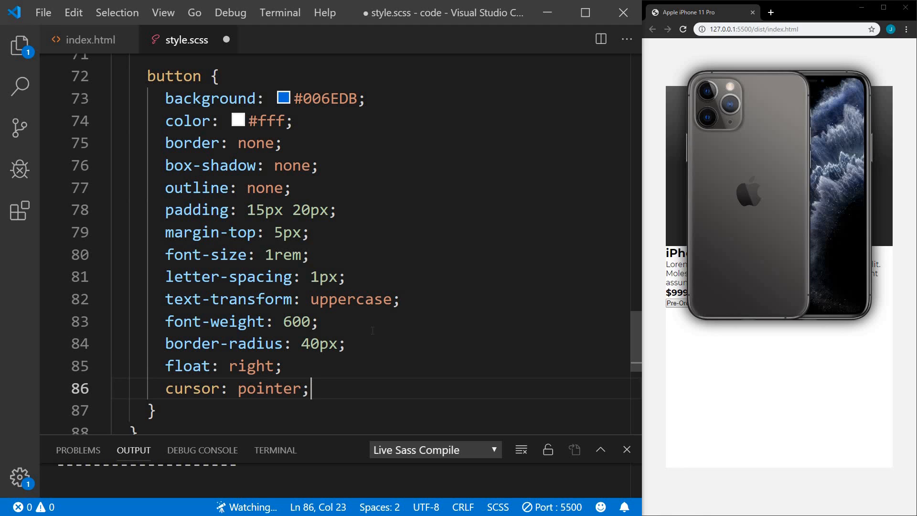
# Save the stylesheet and begin a min-width 1080px media query
pyautogui.scroll(-3)
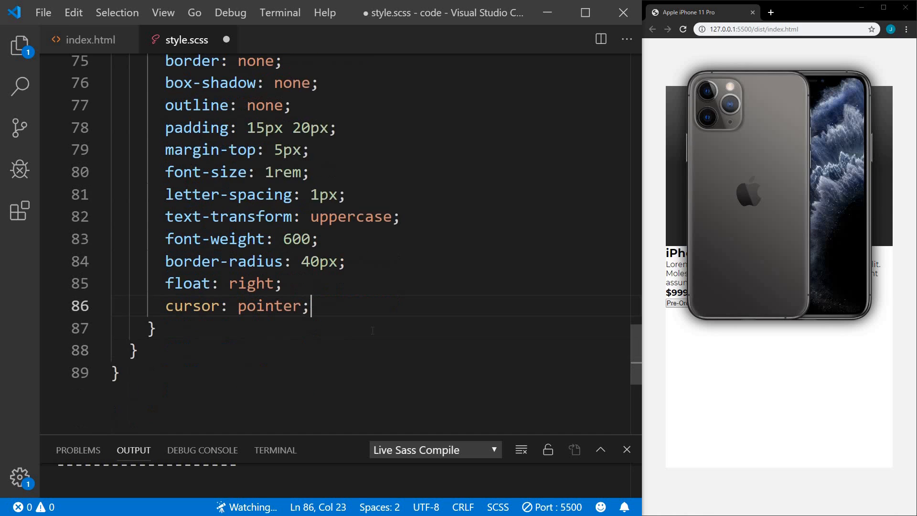
pyautogui.press('ctrl+s')
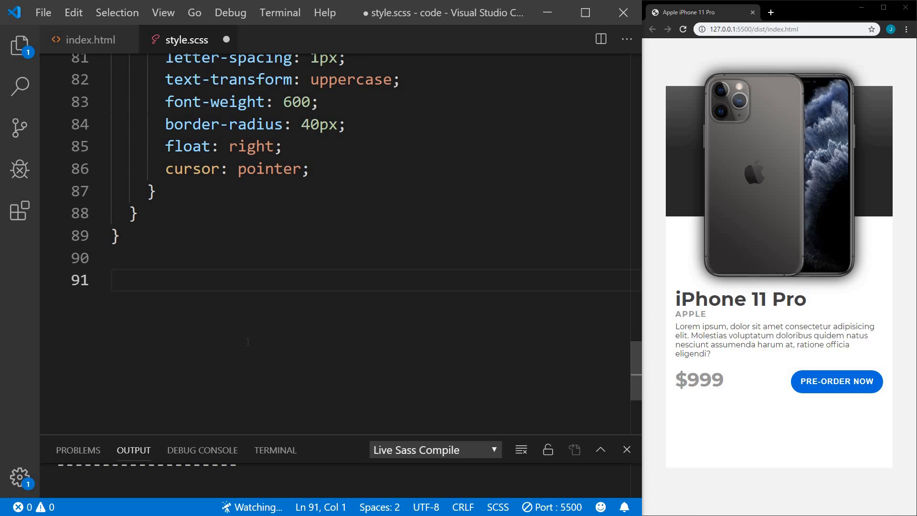
pyautogui.write('@media (min-width: 1080px) {')
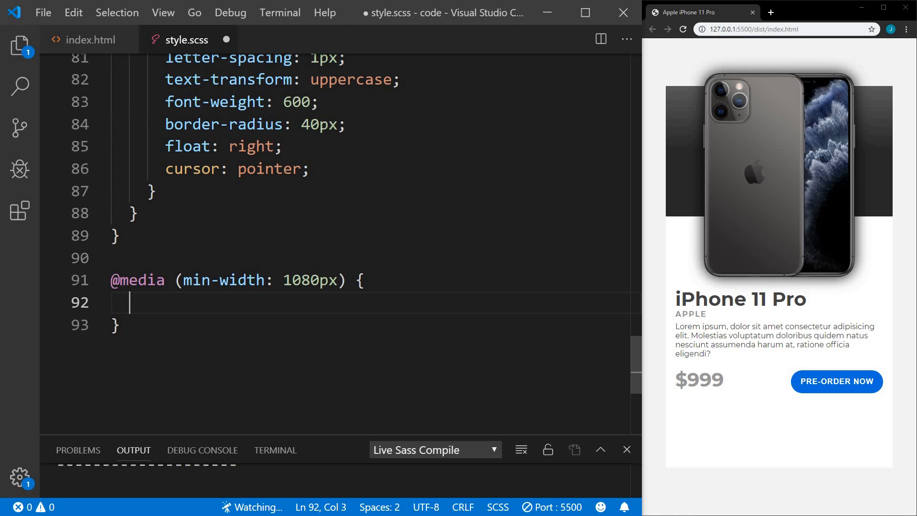
pyautogui.moveTo(248, 341)
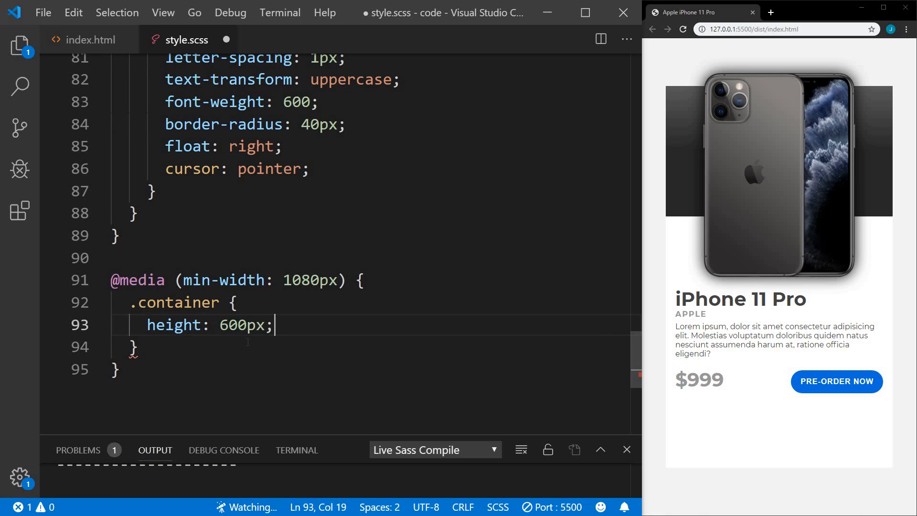
# Set the wide-screen container to two 50% grid columns and start an .imgBox img rule
pyautogui.write('grid-template-columns: repeat(2, 50%);')
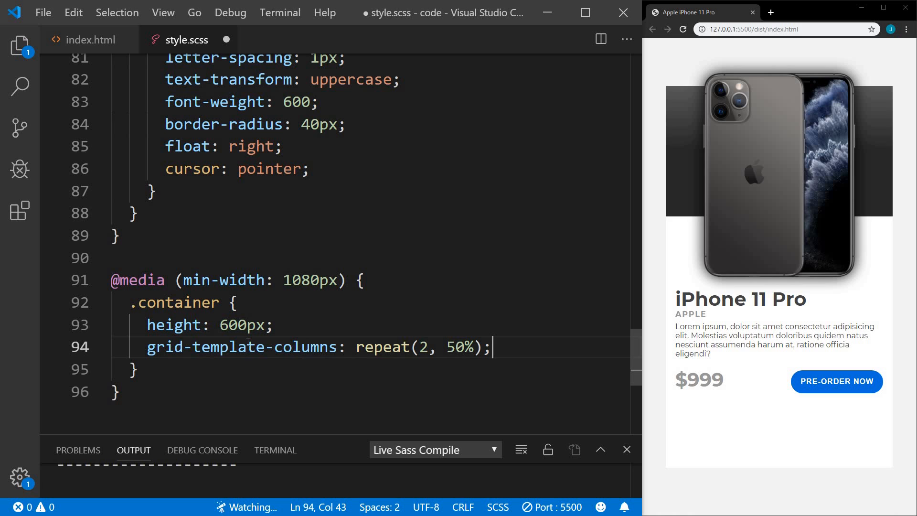
pyautogui.write('.imgBox img {')
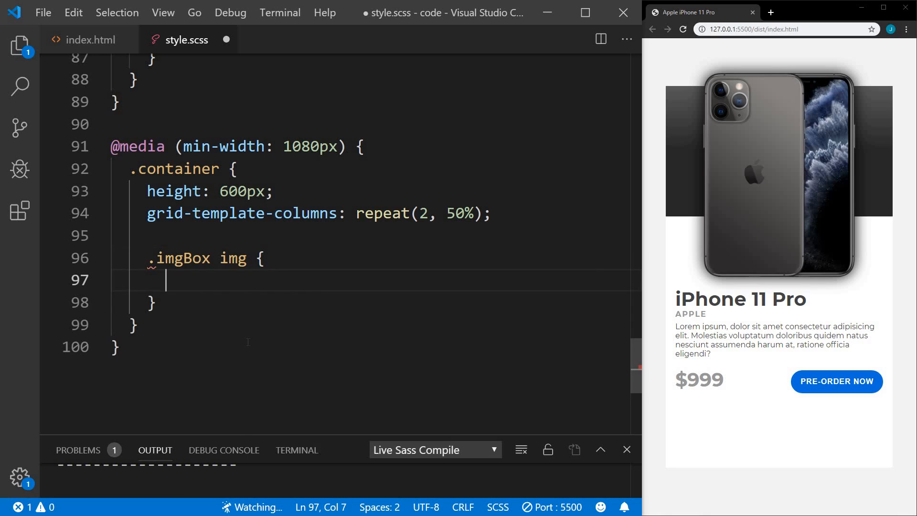
# Give the image 130% height, rotate(-20deg) translate(-50px, -50px), drop-shadow(-6px 10px 8px #000), then start .details
pyautogui.write('height: 130%;')
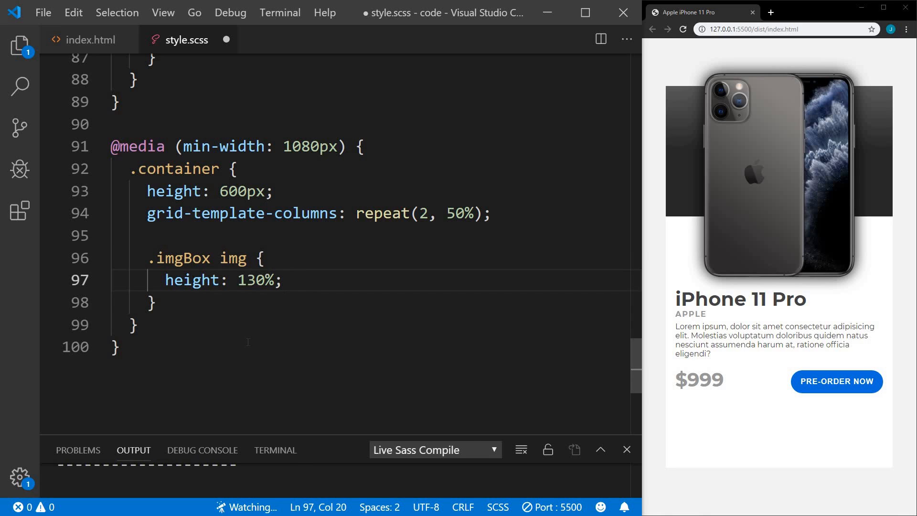
pyautogui.write('transform: rotate(-20deg) translate(-50px, -50px);')
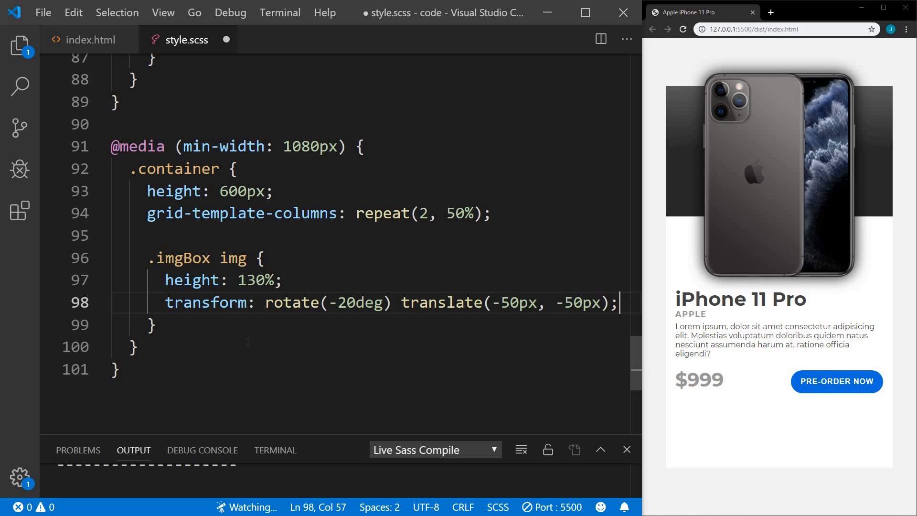
pyautogui.write('filter: drop-shadow(-6px 10px 8px #000);')
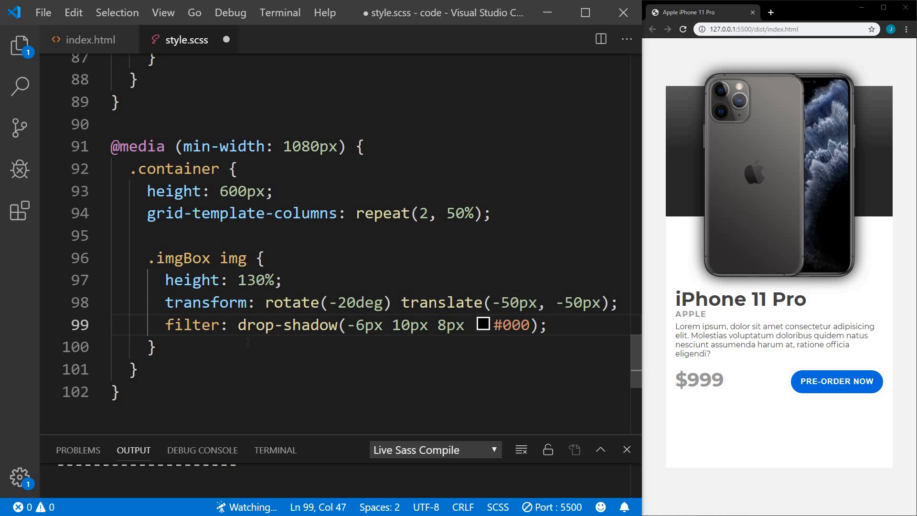
pyautogui.write('.details {')
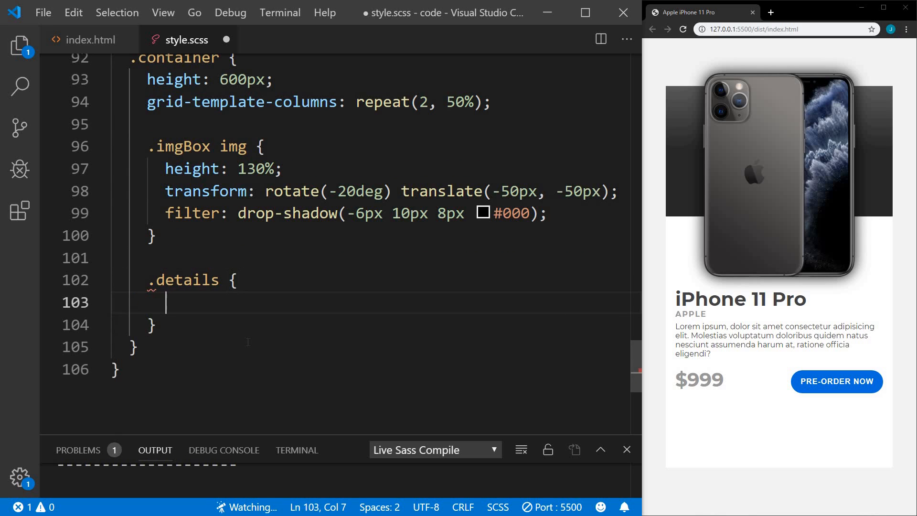
# Set wide-screen .details to 100% height with 40px padding, indent its paragraph 10%, and save
pyautogui.write('height: 100%;')
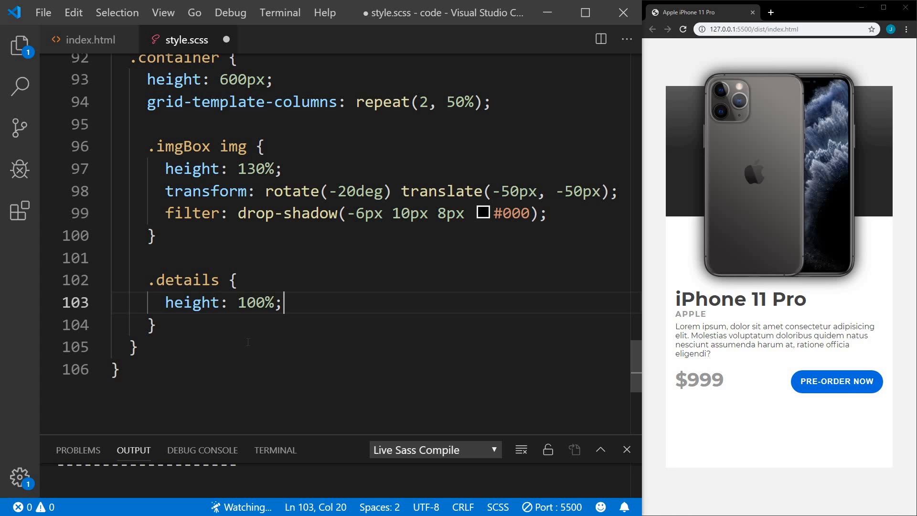
pyautogui.write('padding: 40px;')
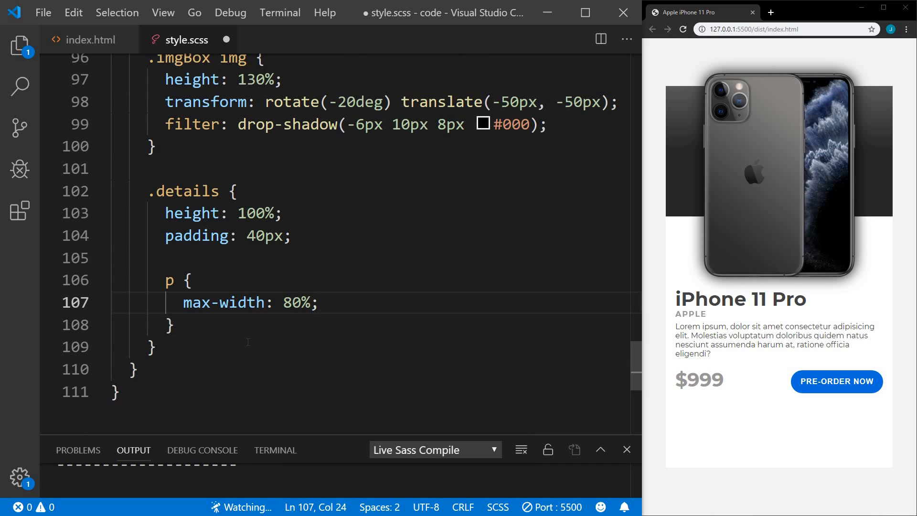
pyautogui.write('margin-left: 10%;')
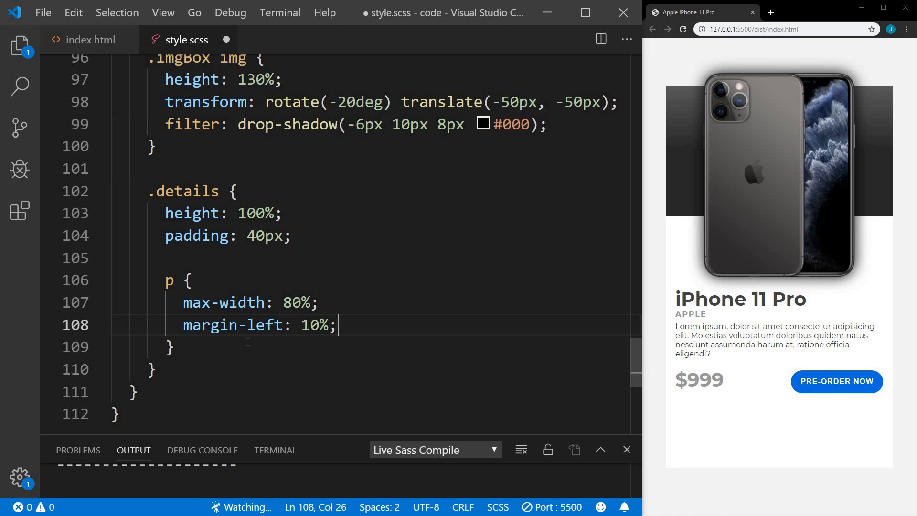
pyautogui.press('ctrl+s')
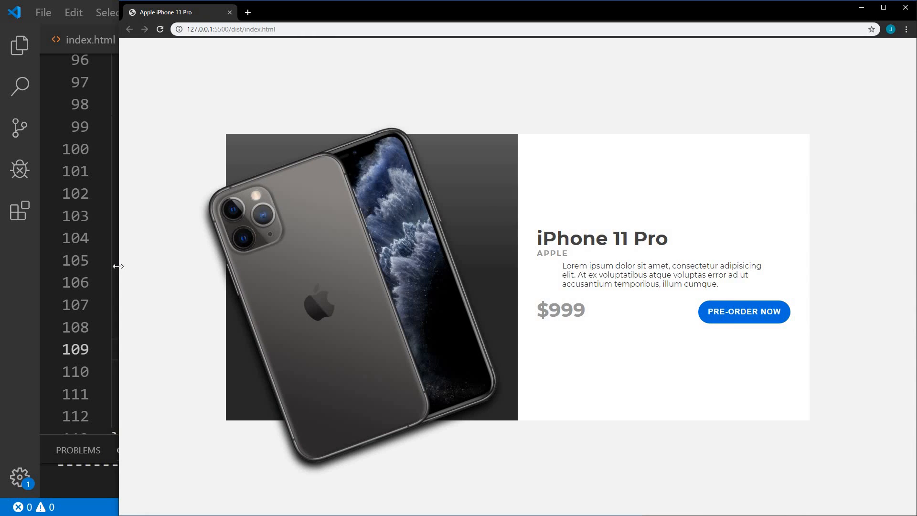
pyautogui.moveTo(120, 269)
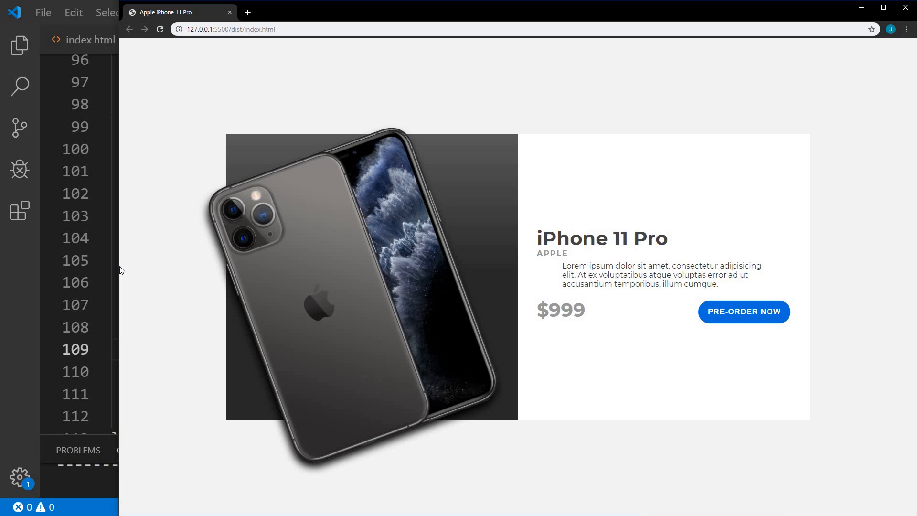